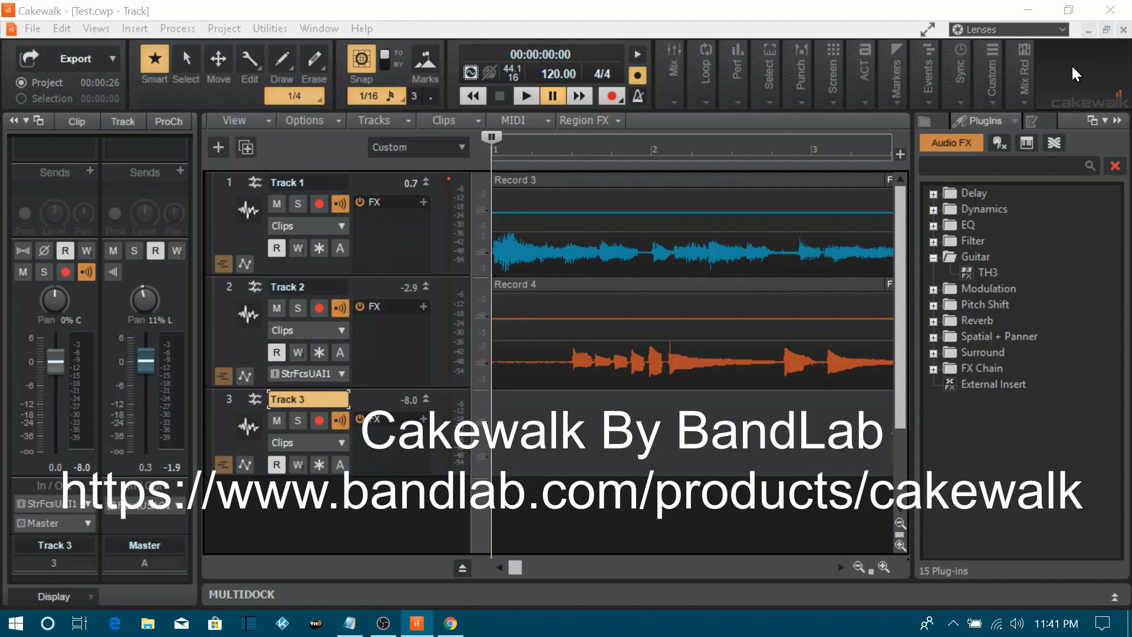
{"action": "mouse_move", "coordinate": [928, 382]}
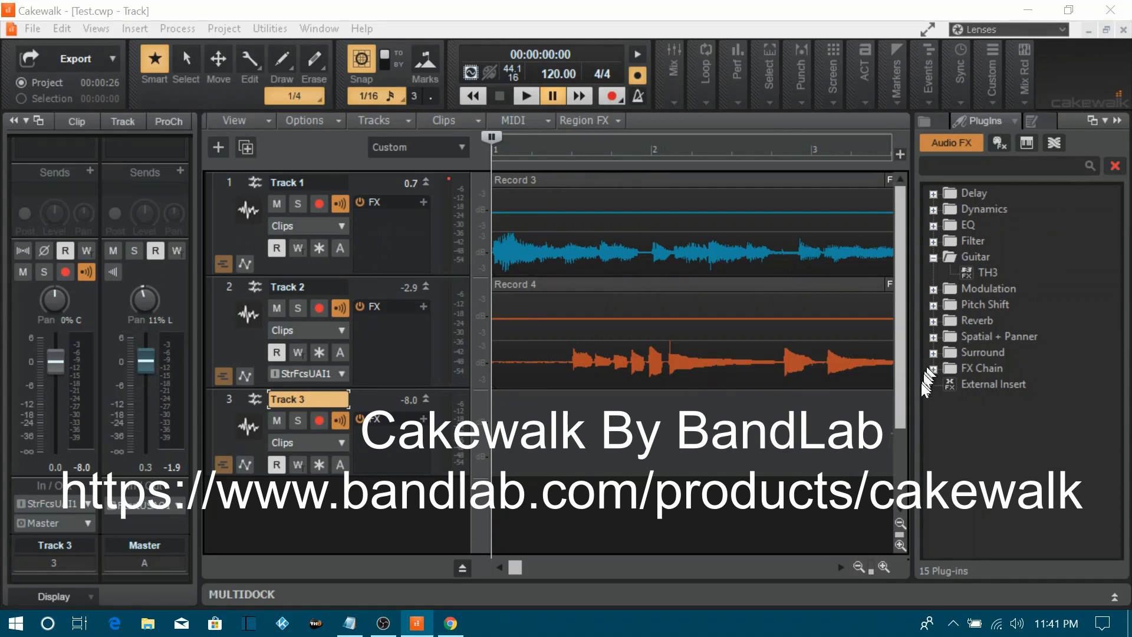
- Scroll the Cakewalk product page on bandlab.com all the way down to its footer
{"action": "left_click", "coordinate": [525, 95]}
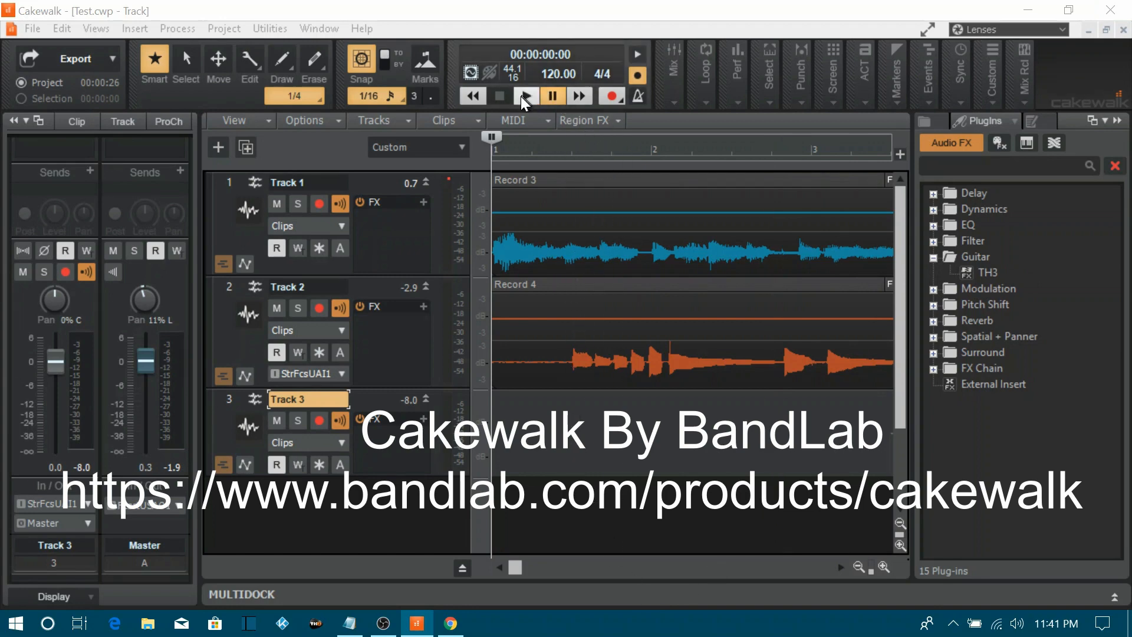
{"action": "mouse_move", "coordinate": [526, 95]}
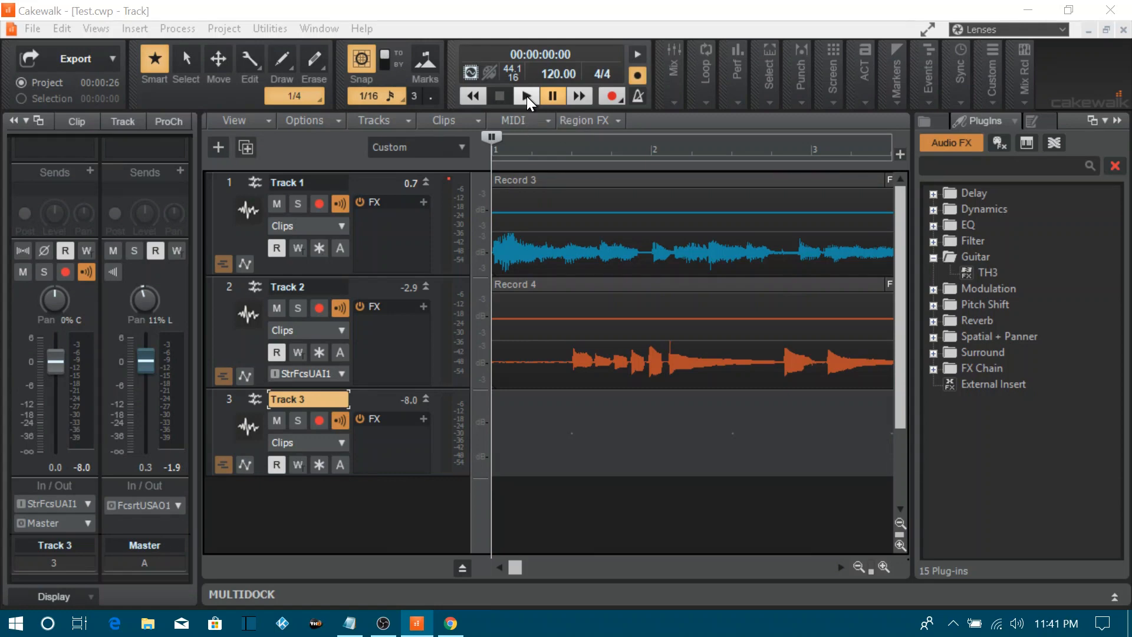
{"action": "left_click", "coordinate": [526, 96]}
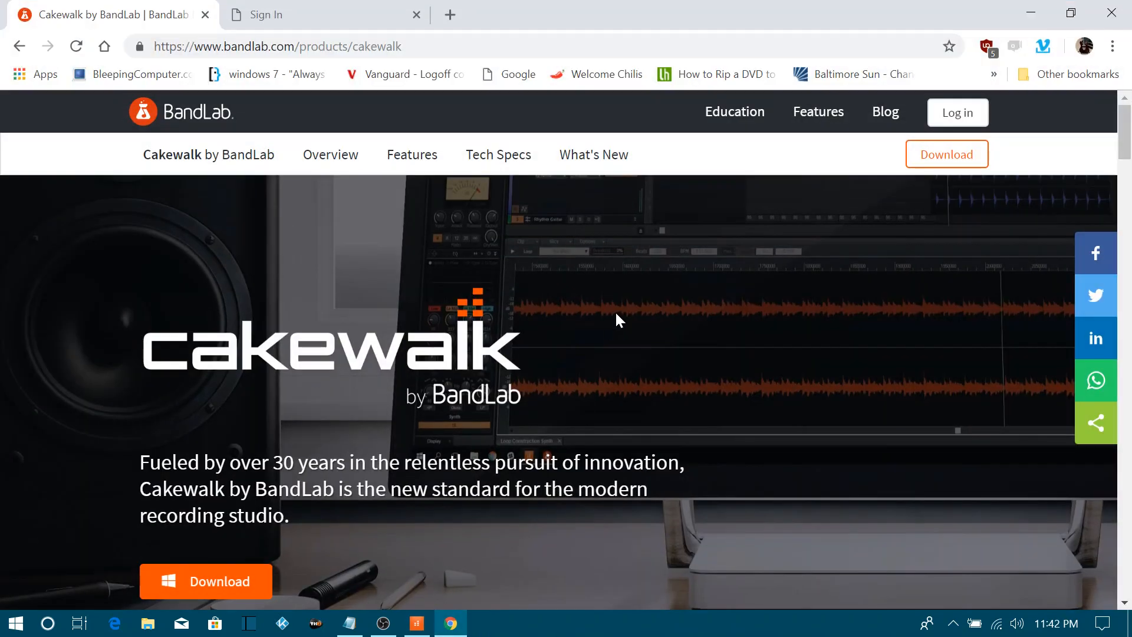
{"action": "scroll", "scroll_direction": "down", "scroll_amount": 3}
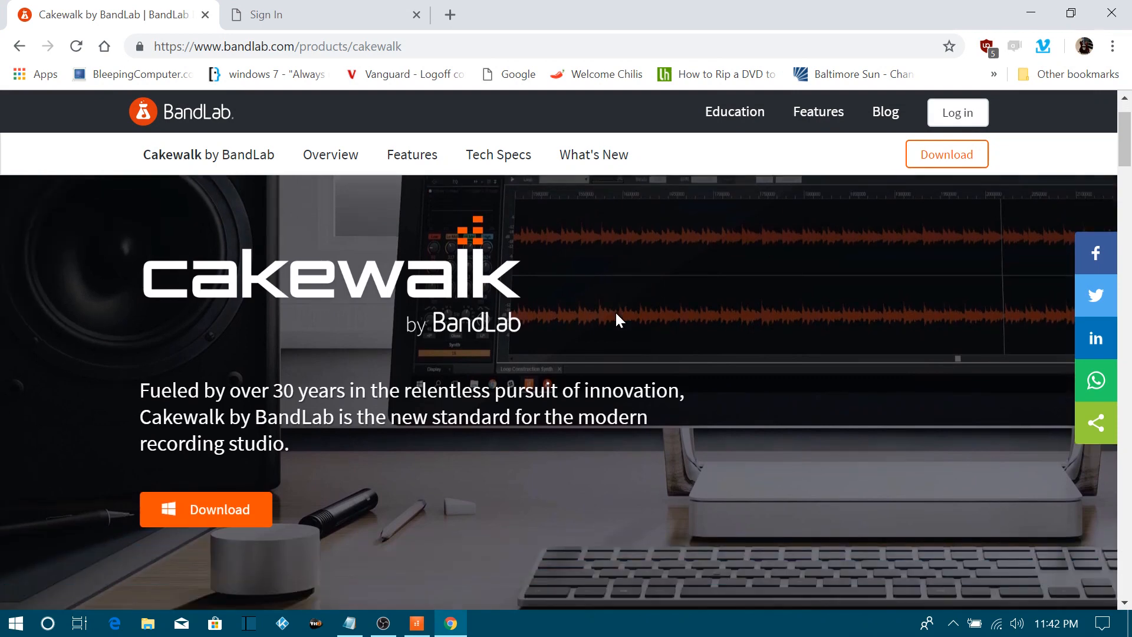
{"action": "scroll", "scroll_direction": "down", "scroll_amount": 3}
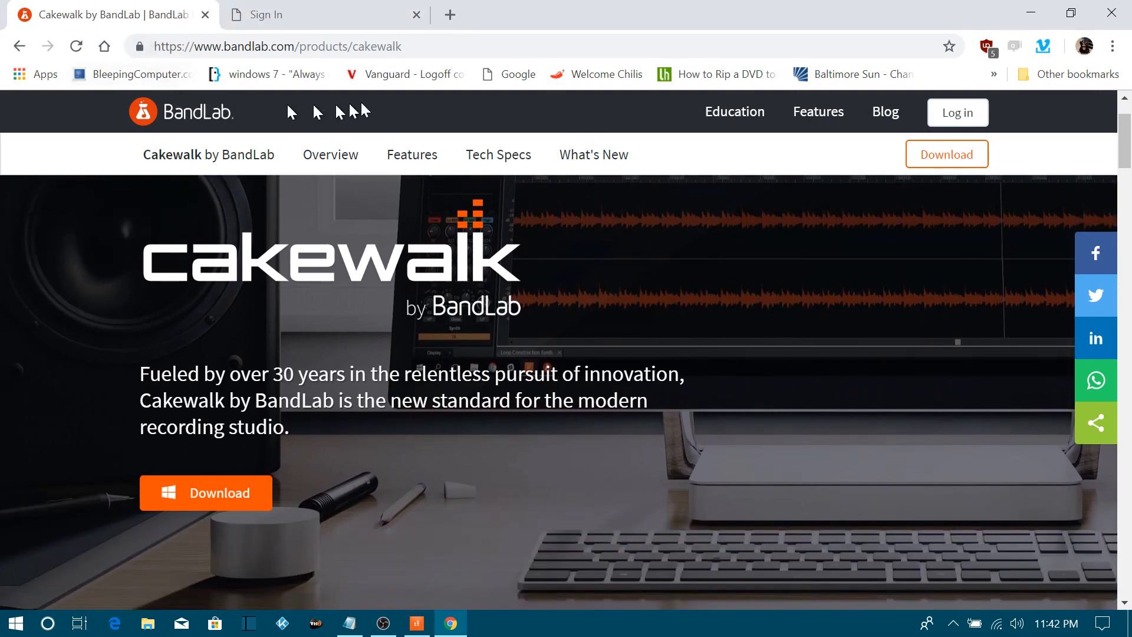
{"action": "mouse_move", "coordinate": [475, 106]}
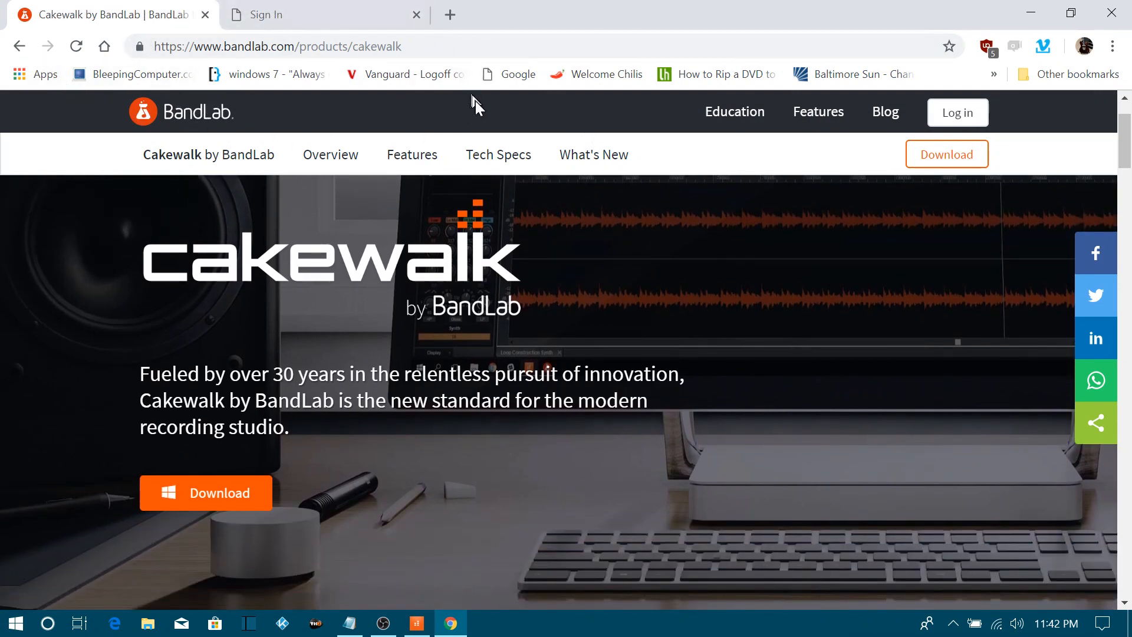
{"action": "scroll", "scroll_direction": "down", "scroll_amount": 3}
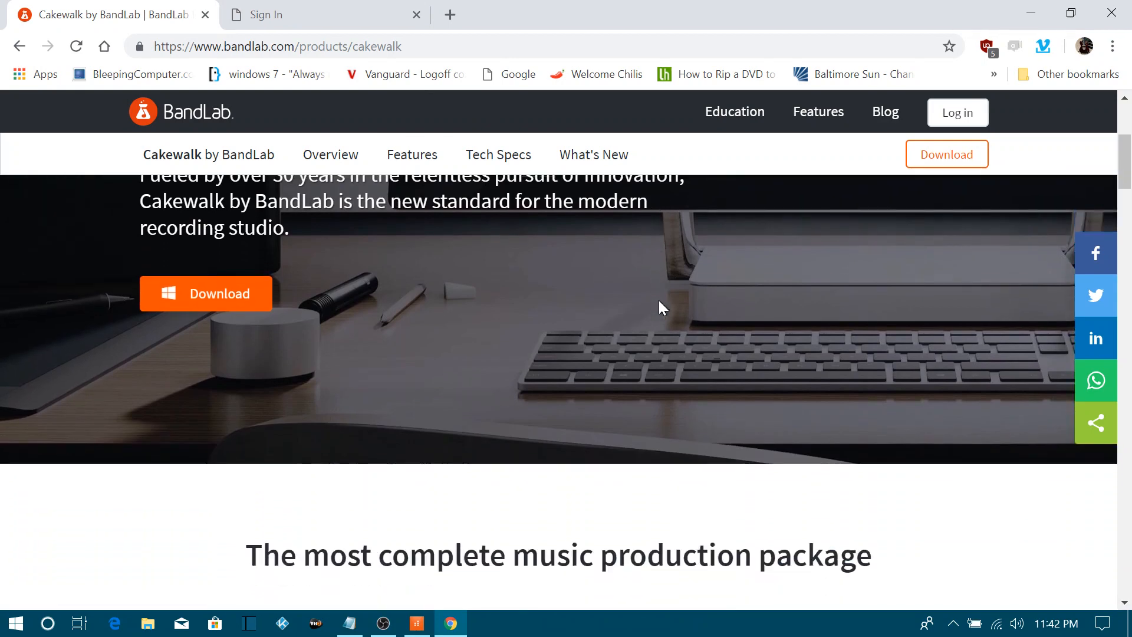
{"action": "scroll", "scroll_direction": "down", "scroll_amount": 3}
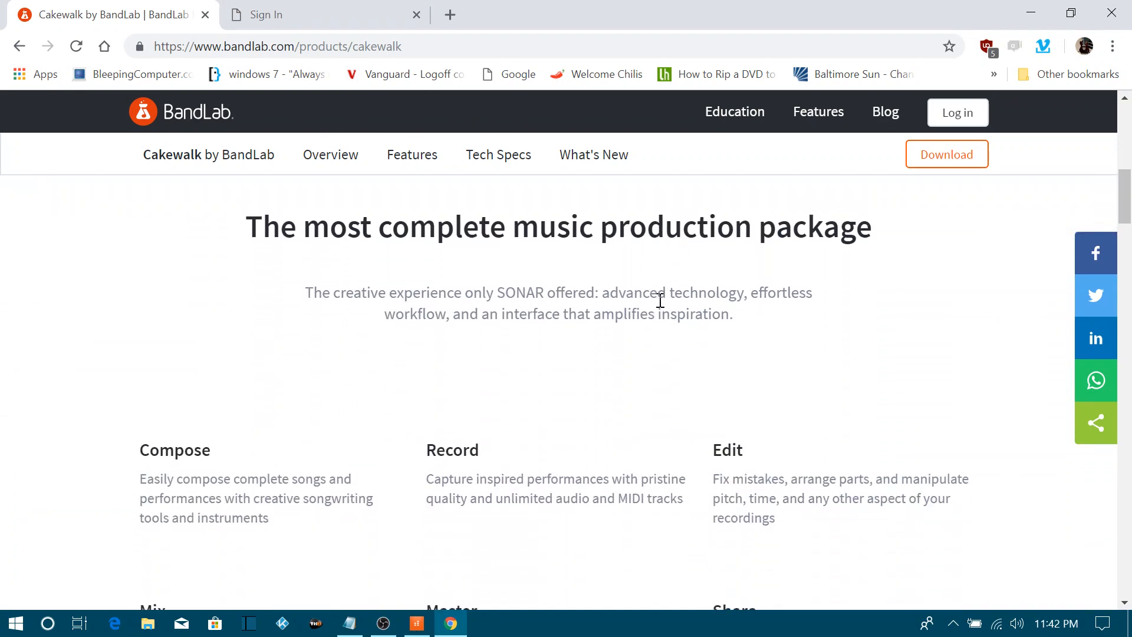
{"action": "scroll", "scroll_direction": "down", "scroll_amount": 3}
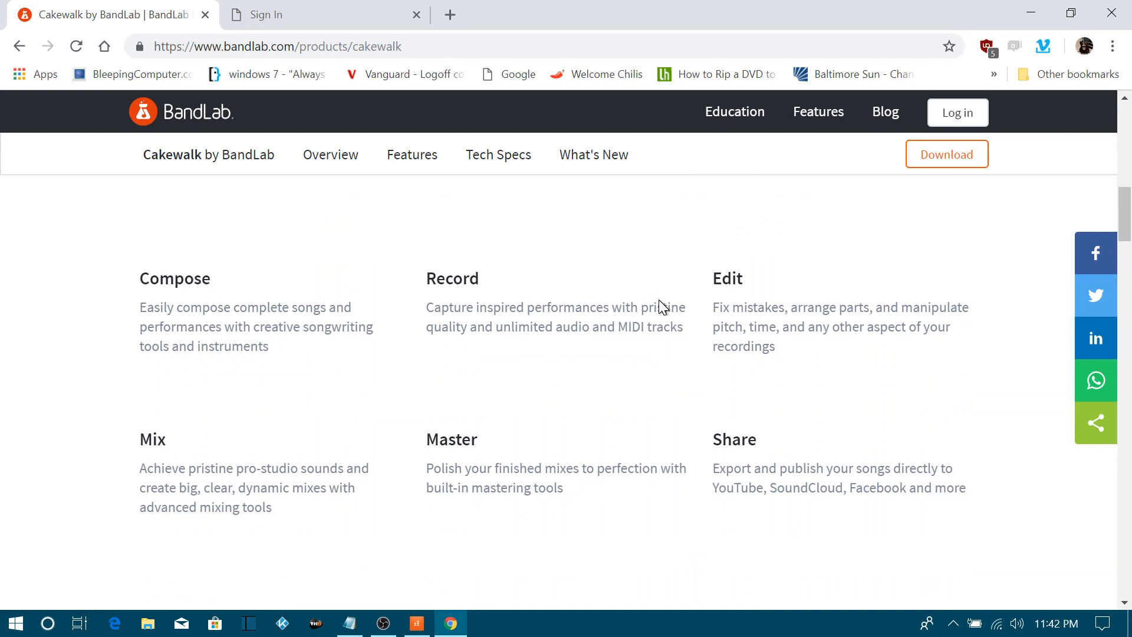
{"action": "scroll", "scroll_direction": "down", "scroll_amount": 3}
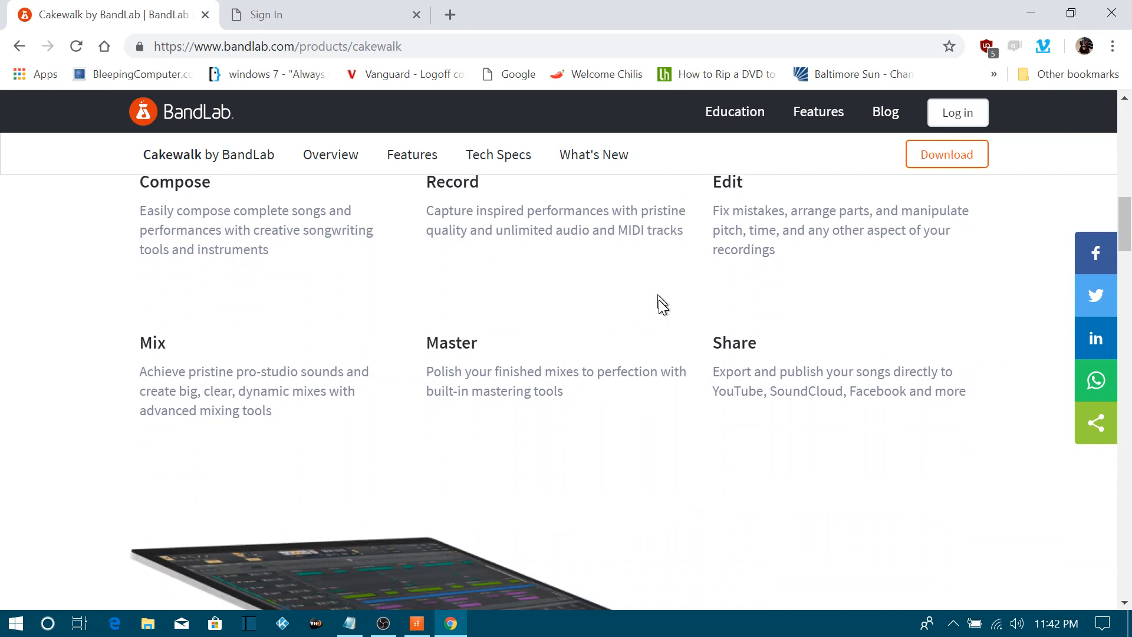
{"action": "scroll", "scroll_direction": "down", "scroll_amount": 3}
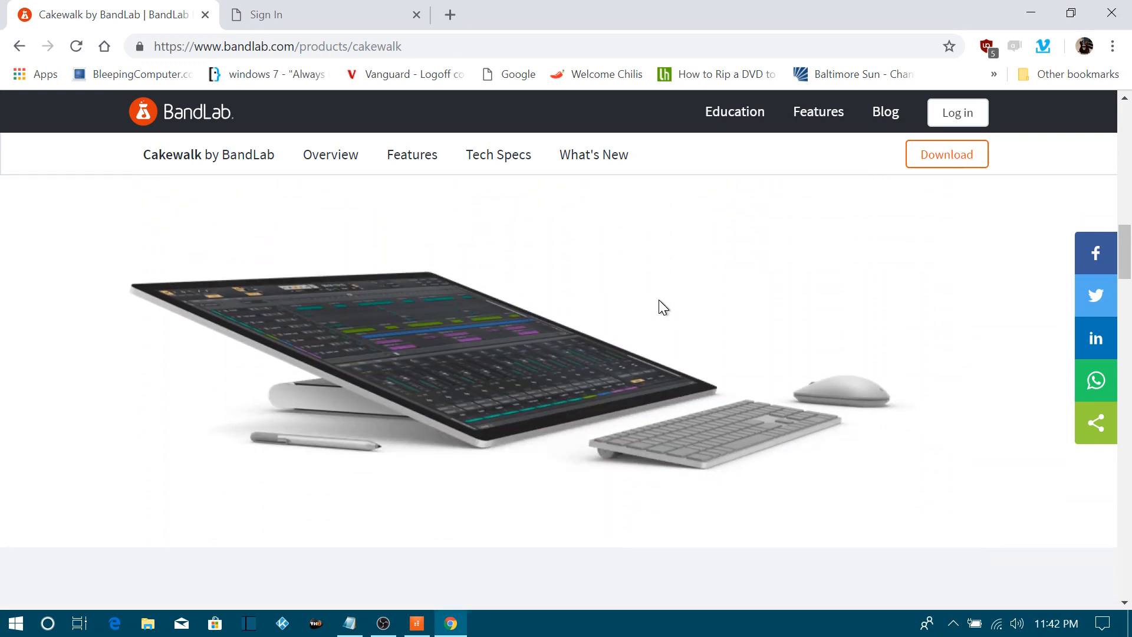
{"action": "scroll", "scroll_direction": "down", "scroll_amount": 3}
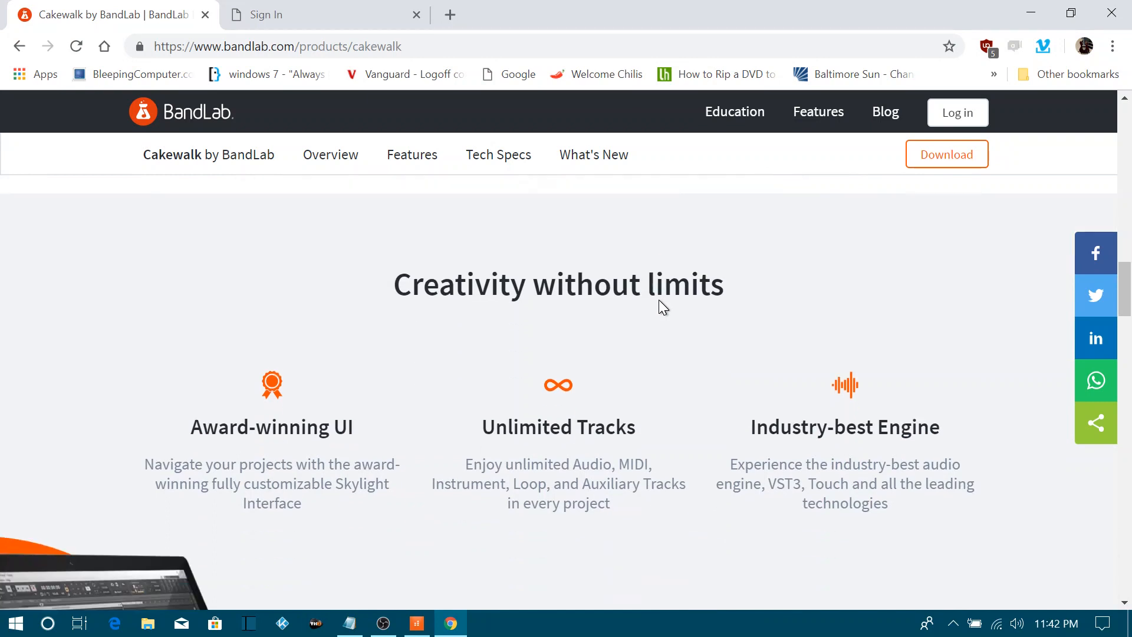
{"action": "scroll", "scroll_direction": "down", "scroll_amount": 3}
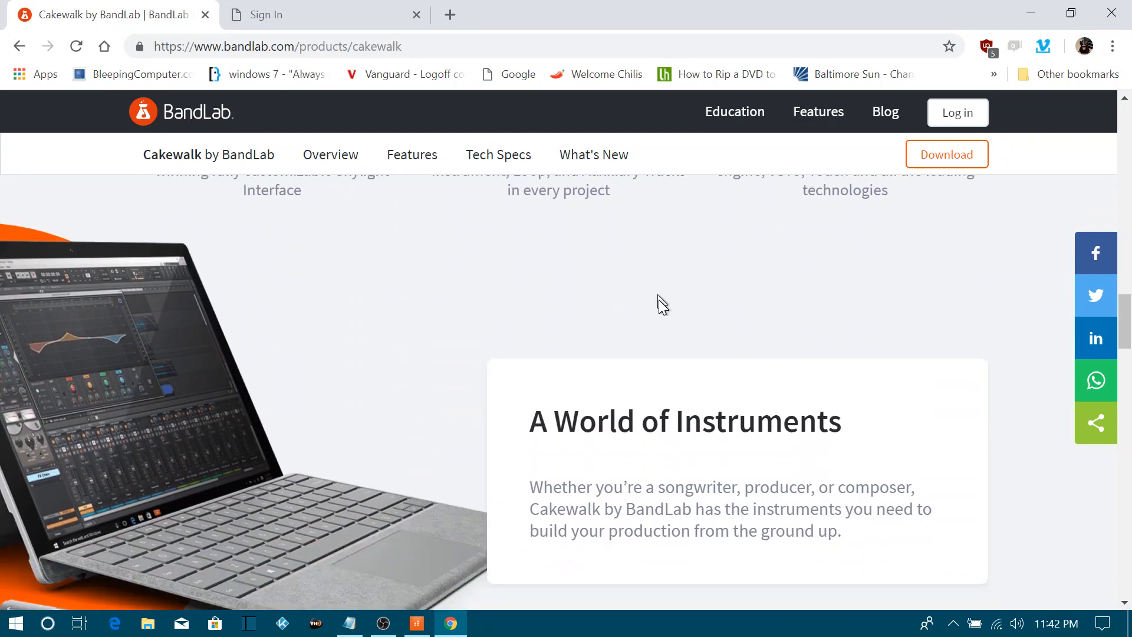
{"action": "scroll", "scroll_direction": "down", "scroll_amount": 3}
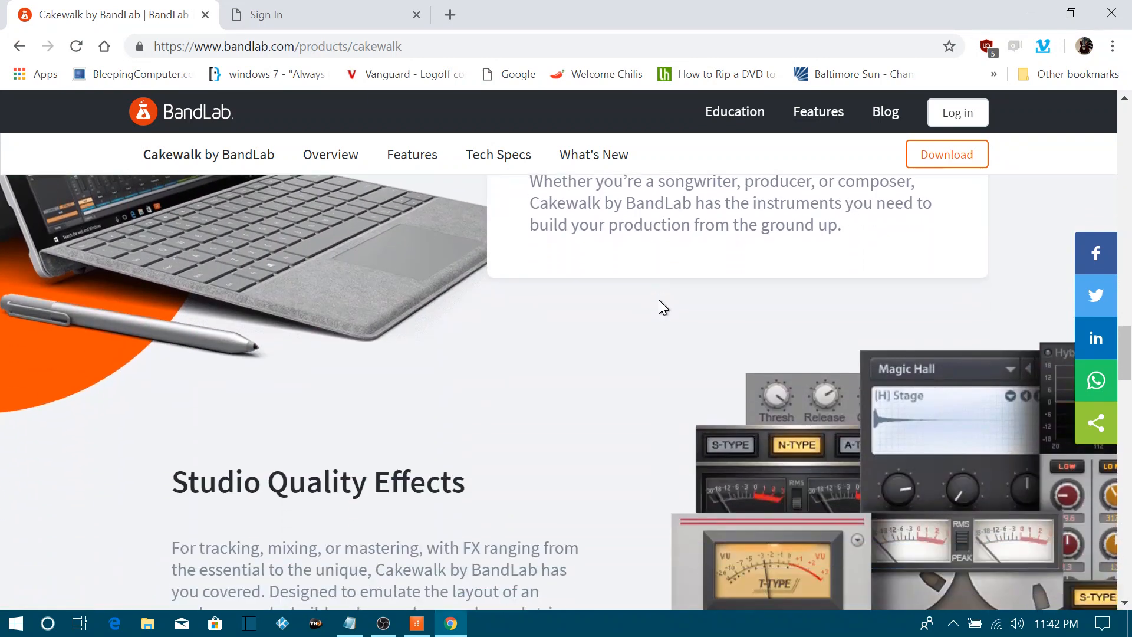
{"action": "scroll", "scroll_direction": "down", "scroll_amount": 3}
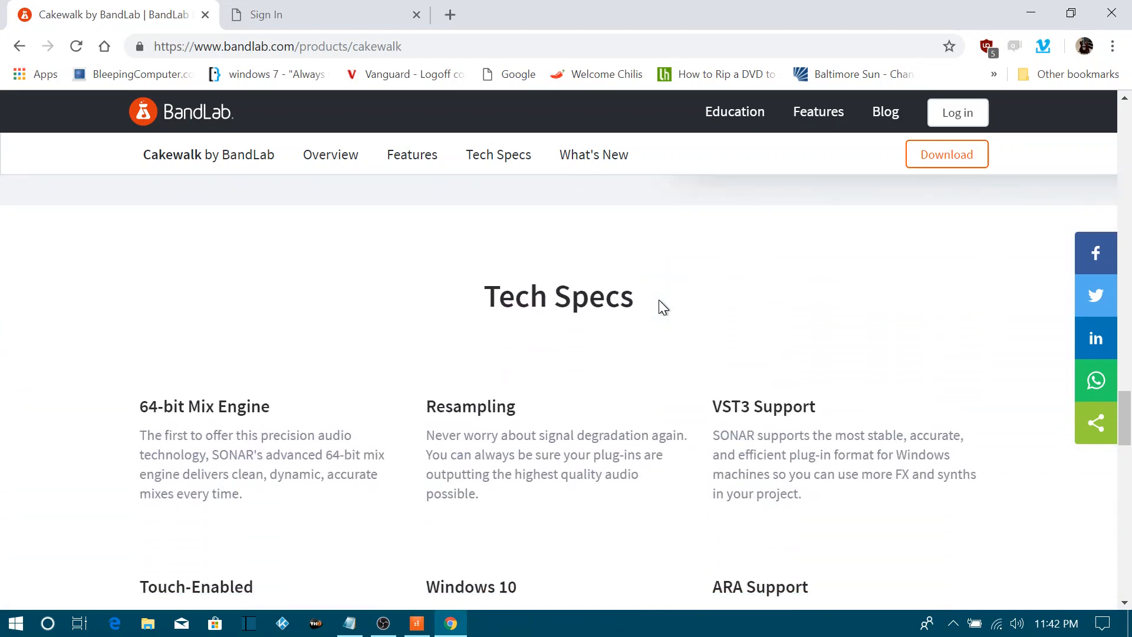
{"action": "scroll", "scroll_direction": "down", "scroll_amount": 3}
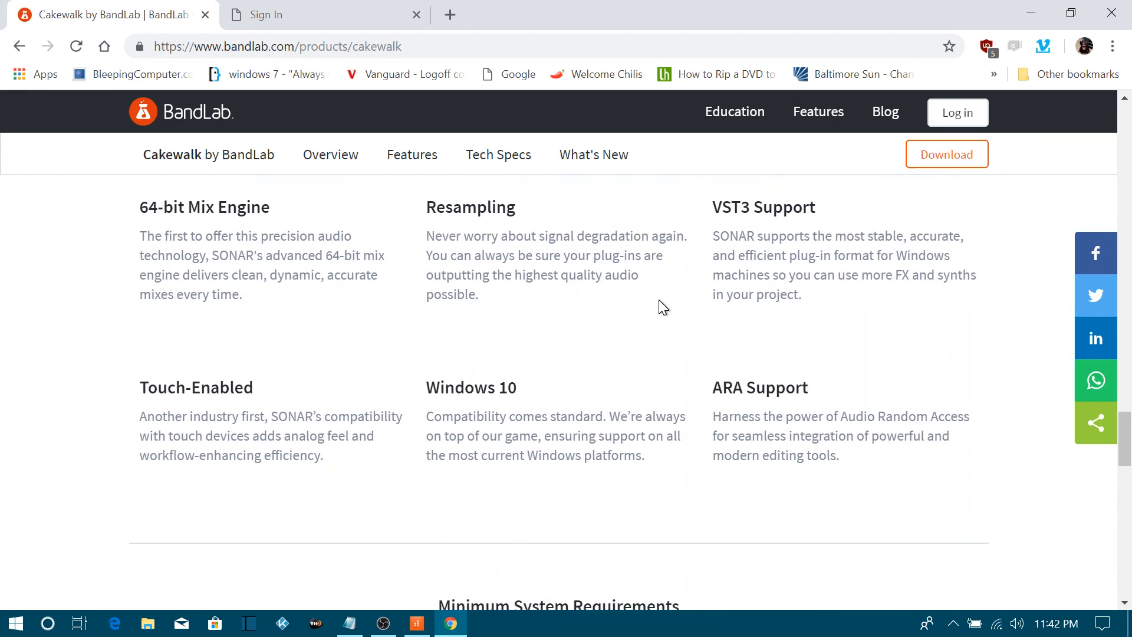
{"action": "scroll", "scroll_direction": "down", "scroll_amount": 3}
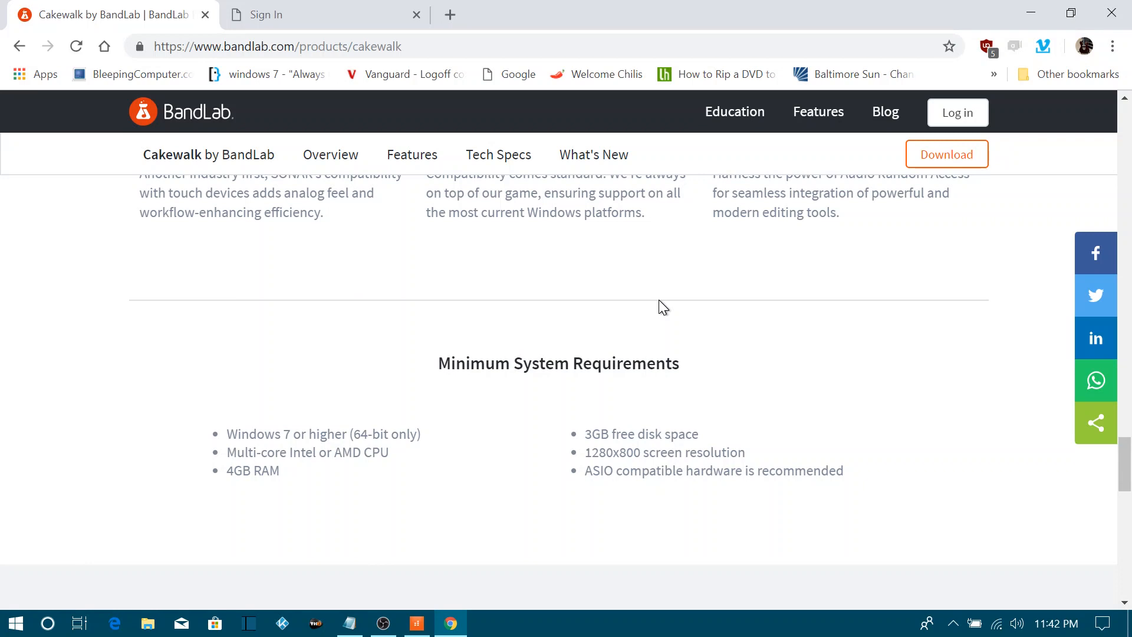
{"action": "scroll", "scroll_direction": "down", "scroll_amount": 3}
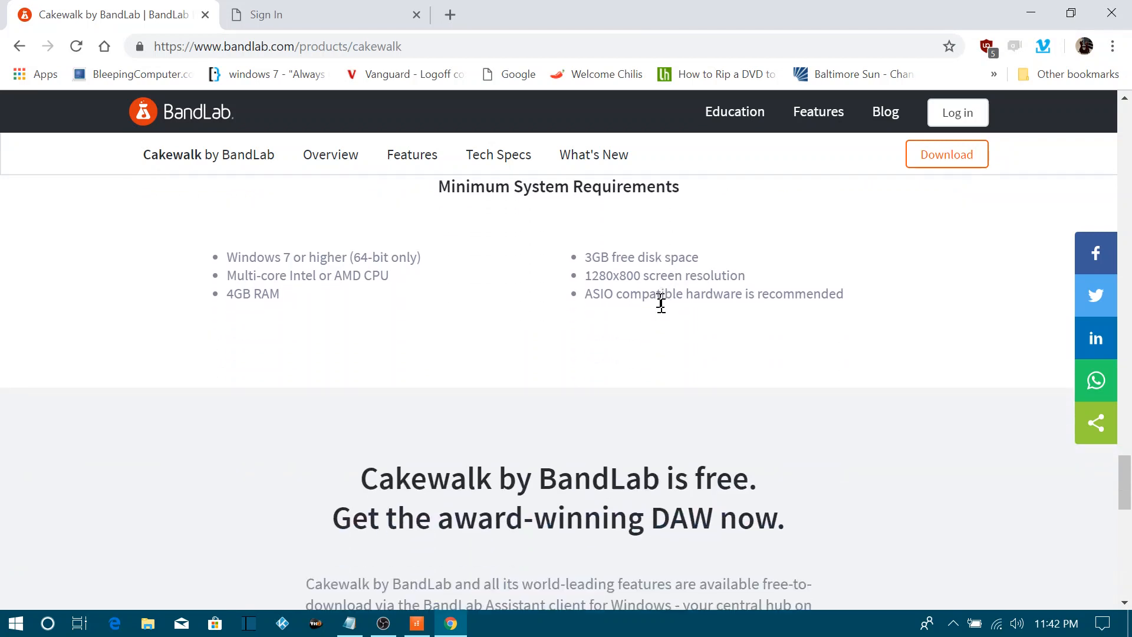
{"action": "scroll", "scroll_direction": "down", "scroll_amount": 3}
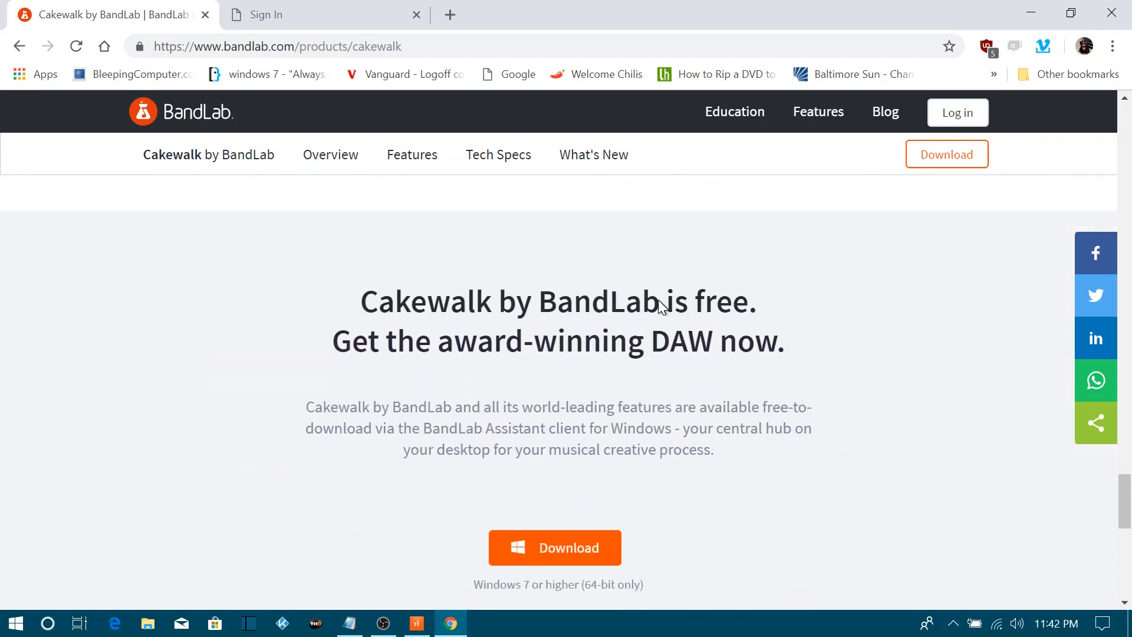
{"action": "mouse_move", "coordinate": [282, 278]}
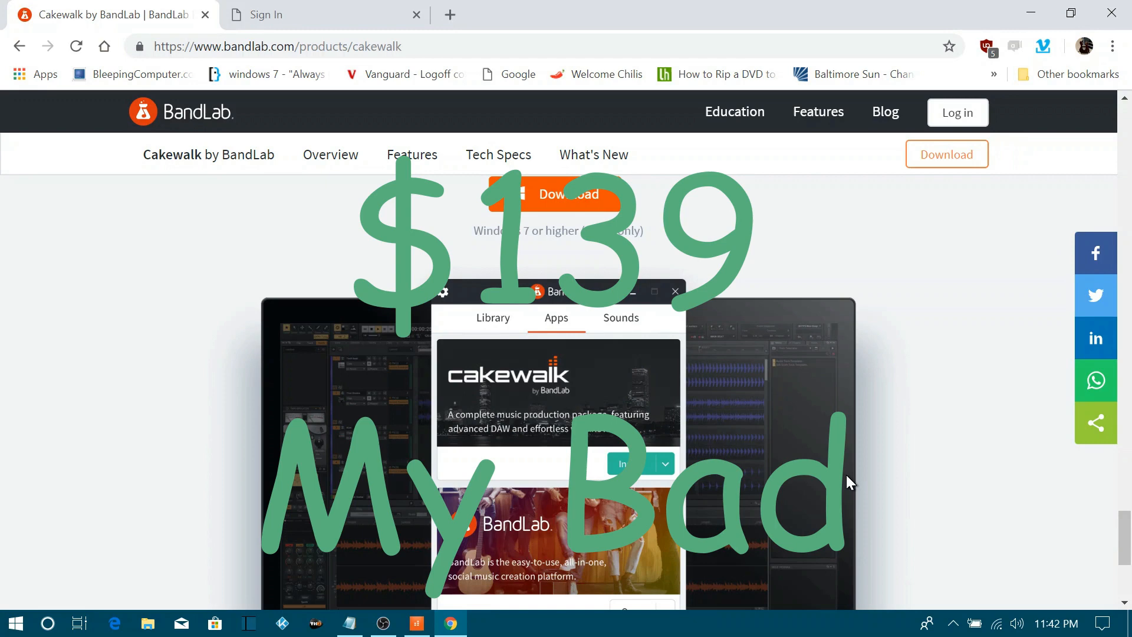
{"action": "scroll", "scroll_direction": "down", "scroll_amount": 3}
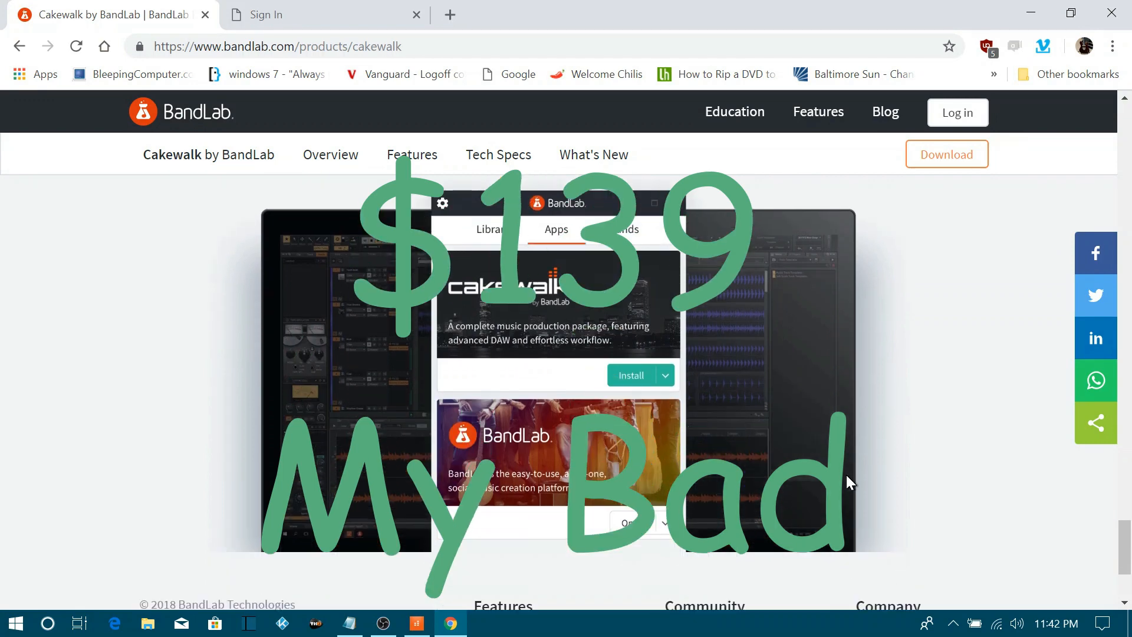
{"action": "scroll", "scroll_direction": "down", "scroll_amount": 3}
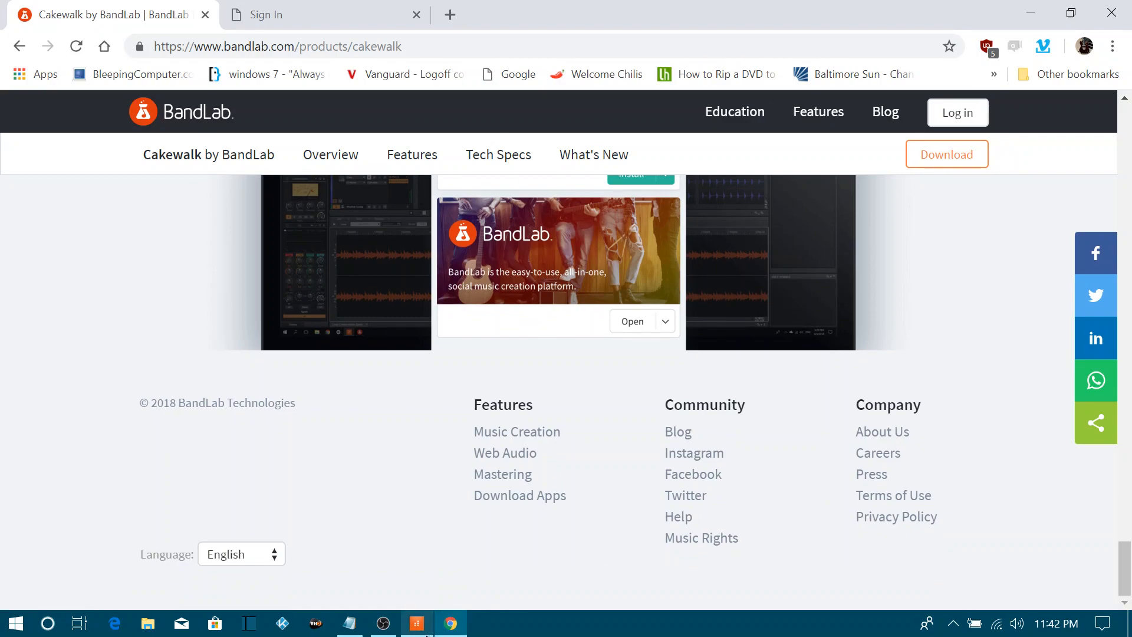
- Switch back to the Cakewalk Test project from the taskbar
{"action": "left_click", "coordinate": [415, 622]}
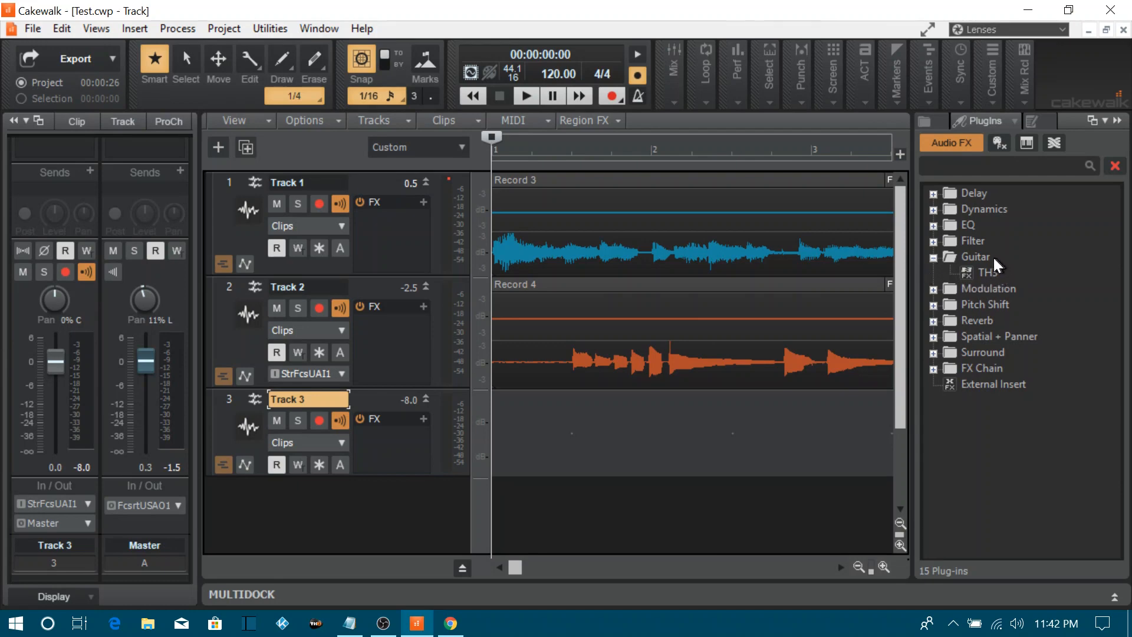
{"action": "mouse_move", "coordinate": [931, 384]}
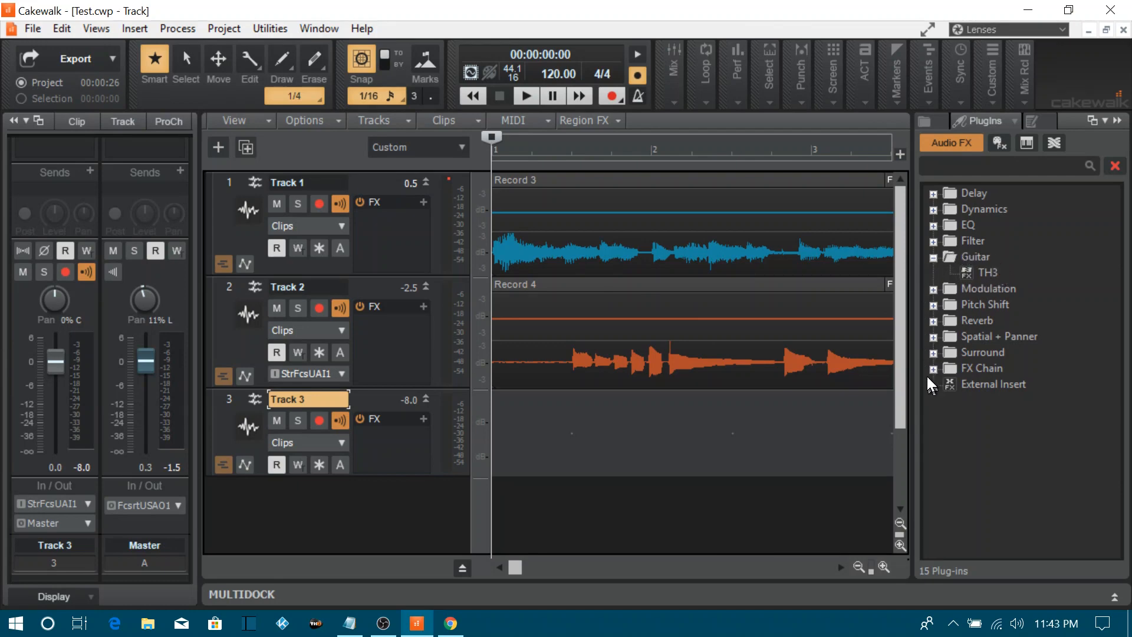
{"action": "mouse_move", "coordinate": [934, 378]}
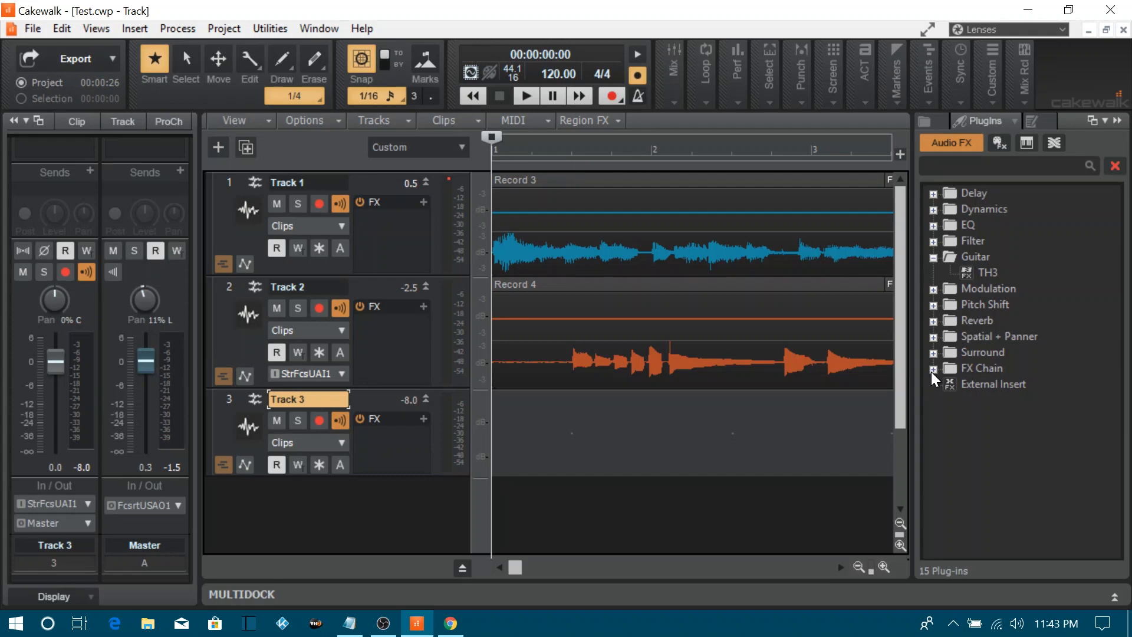
- Expand the FX Chain plugin category to show its chain preset folders
{"action": "left_click", "coordinate": [934, 319]}
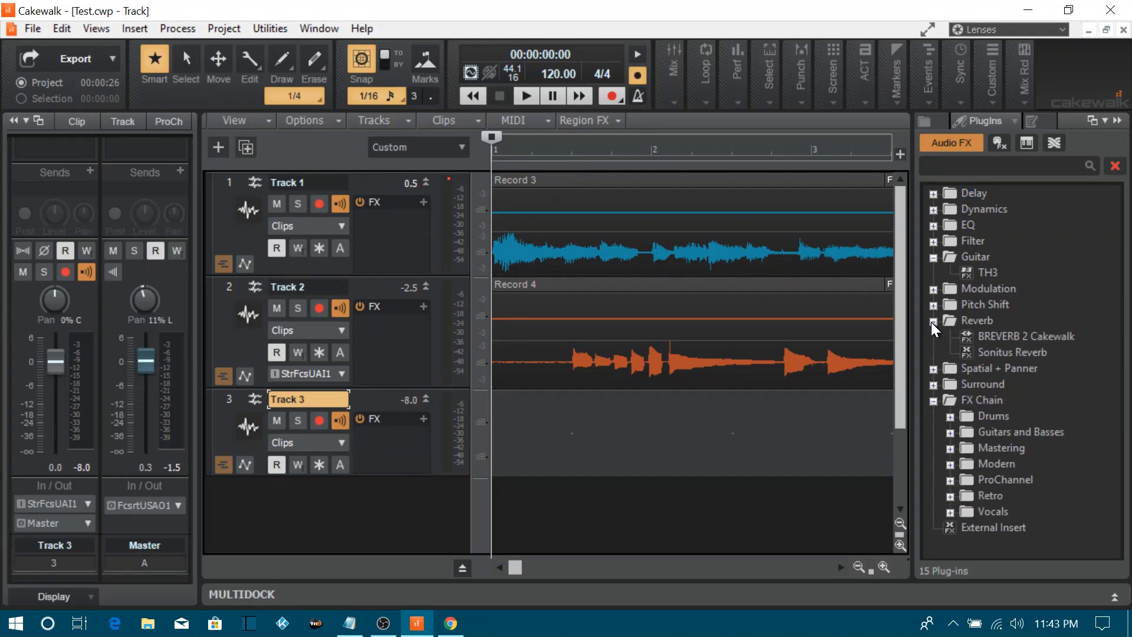
{"action": "mouse_move", "coordinate": [1094, 375]}
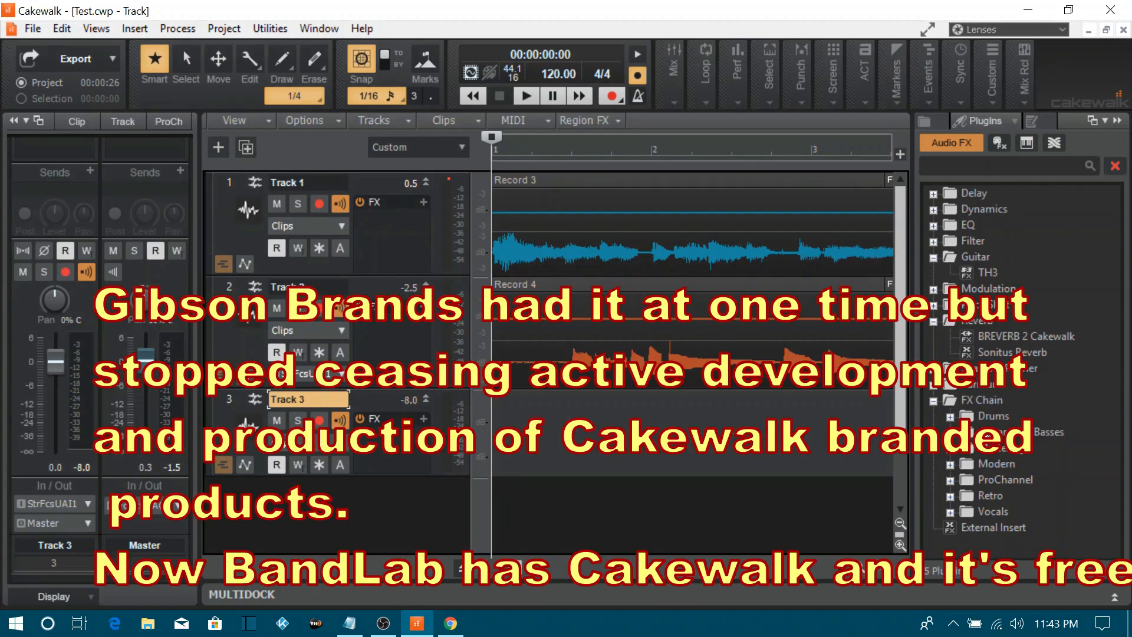
{"action": "left_click", "coordinate": [526, 96]}
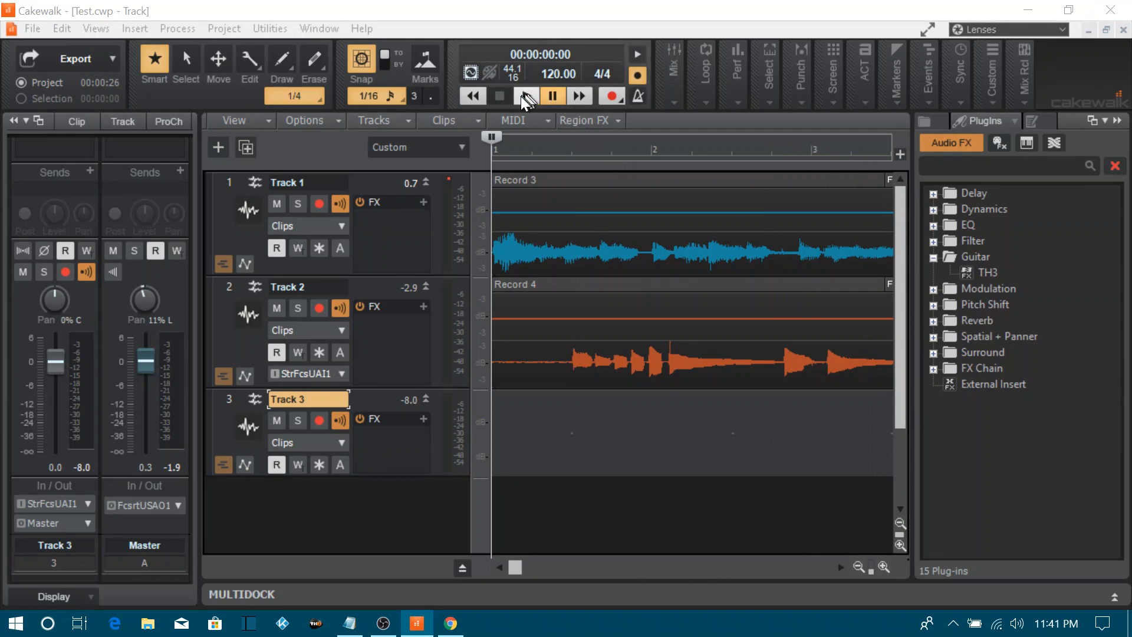
{"action": "mouse_move", "coordinate": [524, 96]}
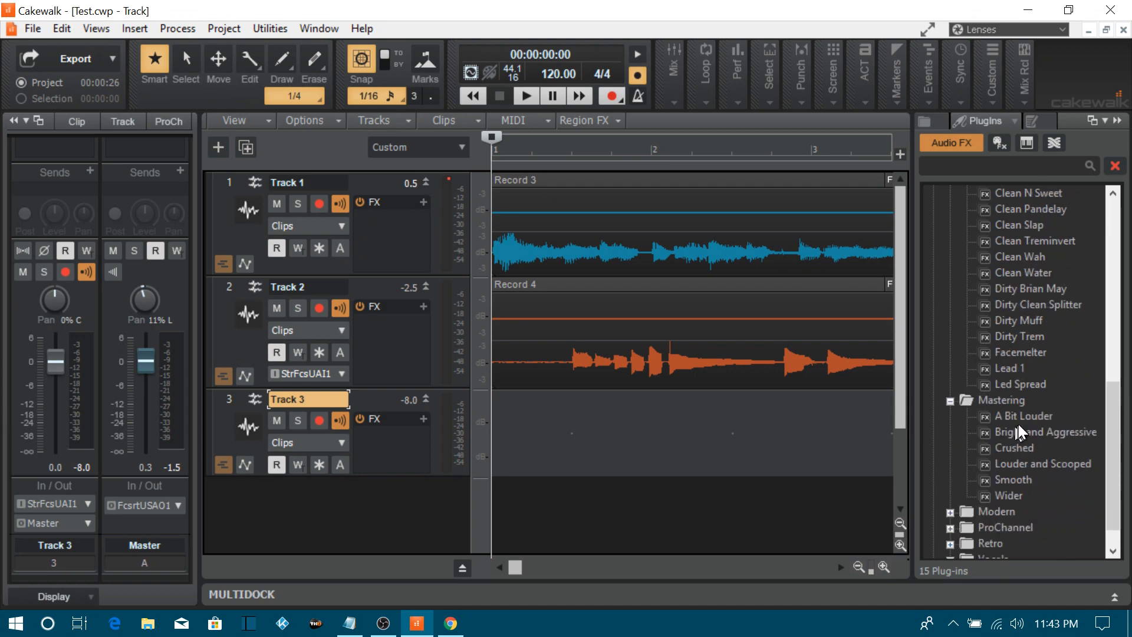
- Expand the Modern and ProChannel FX Chain preset folders and scroll through their preset lists
{"action": "scroll", "scroll_direction": "down", "scroll_amount": 3}
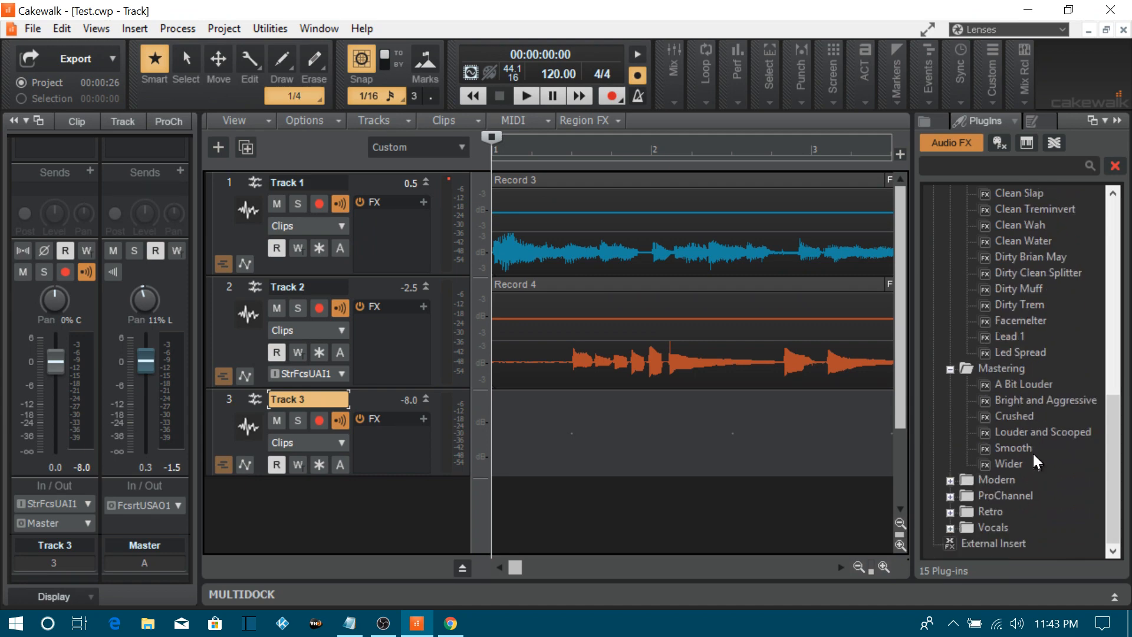
{"action": "mouse_move", "coordinate": [970, 483]}
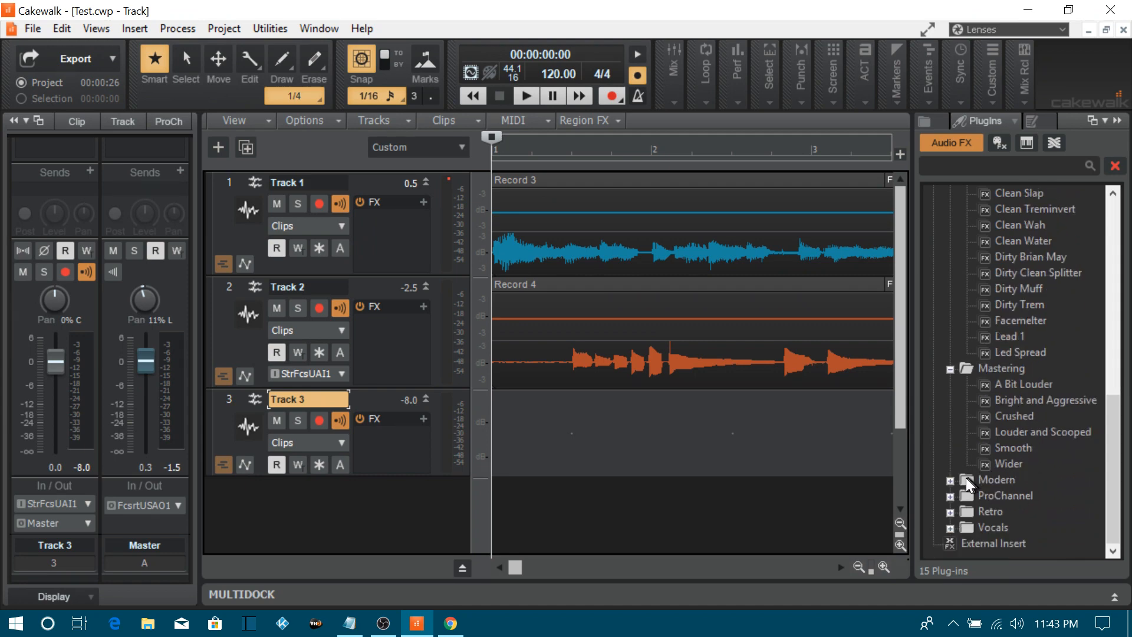
{"action": "left_click", "coordinate": [953, 480]}
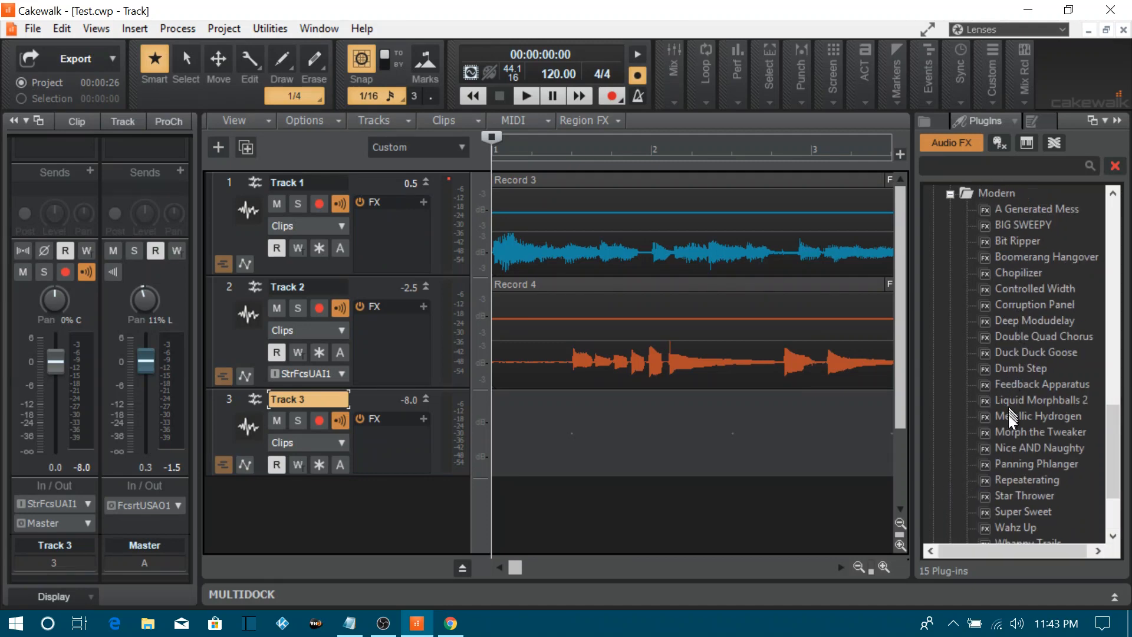
{"action": "mouse_move", "coordinate": [1038, 514]}
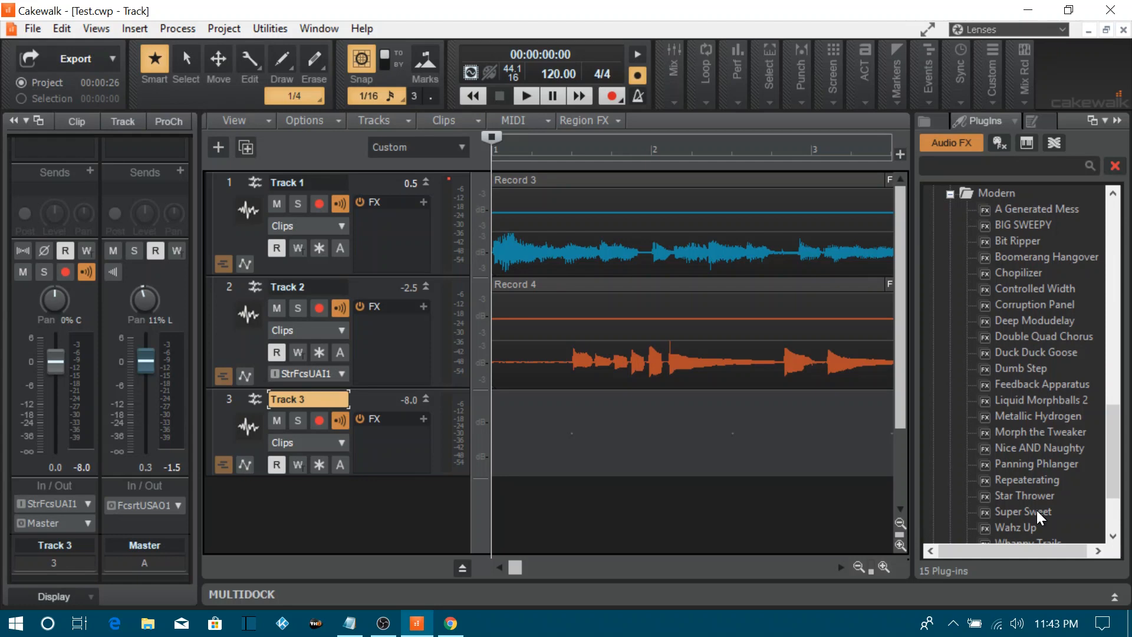
{"action": "mouse_move", "coordinate": [1054, 477]}
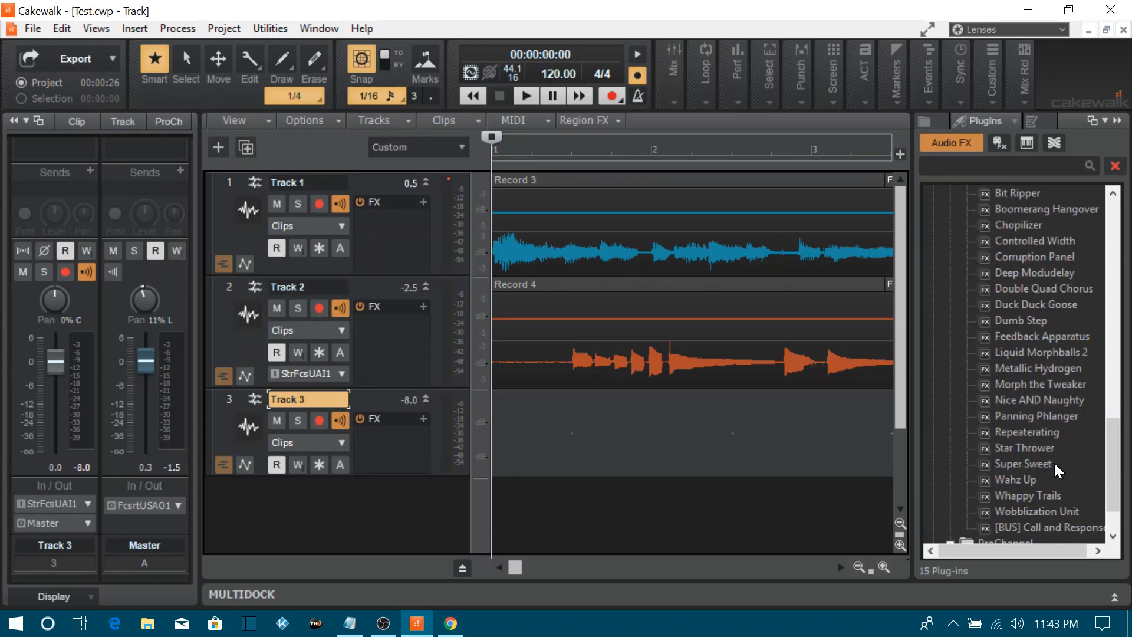
{"action": "scroll", "scroll_direction": "down", "scroll_amount": 3}
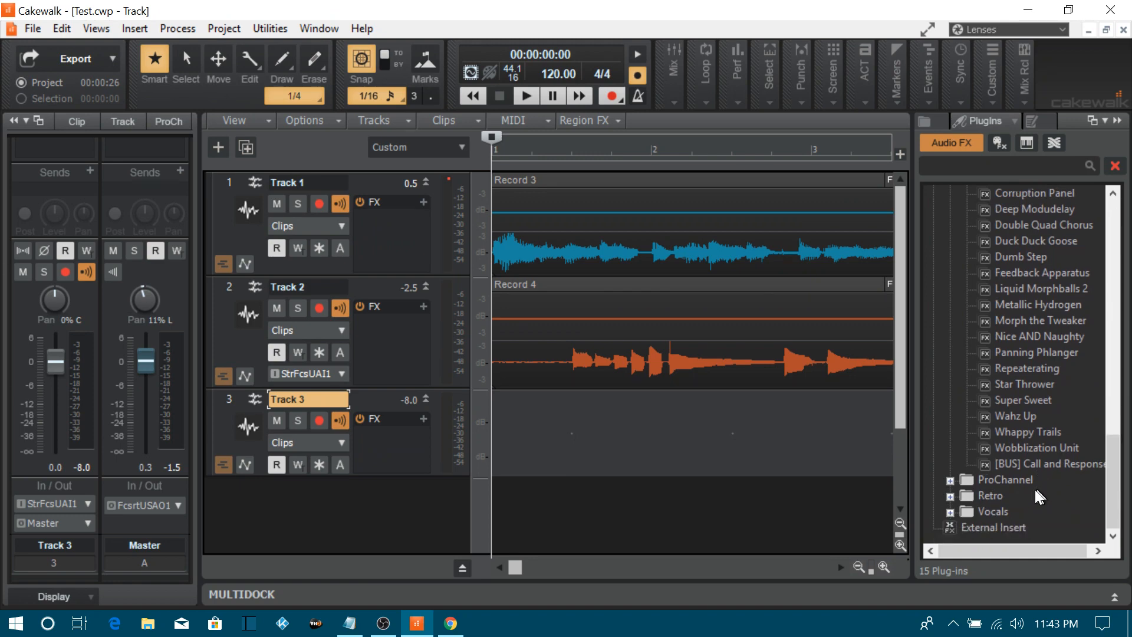
{"action": "left_click", "coordinate": [950, 479]}
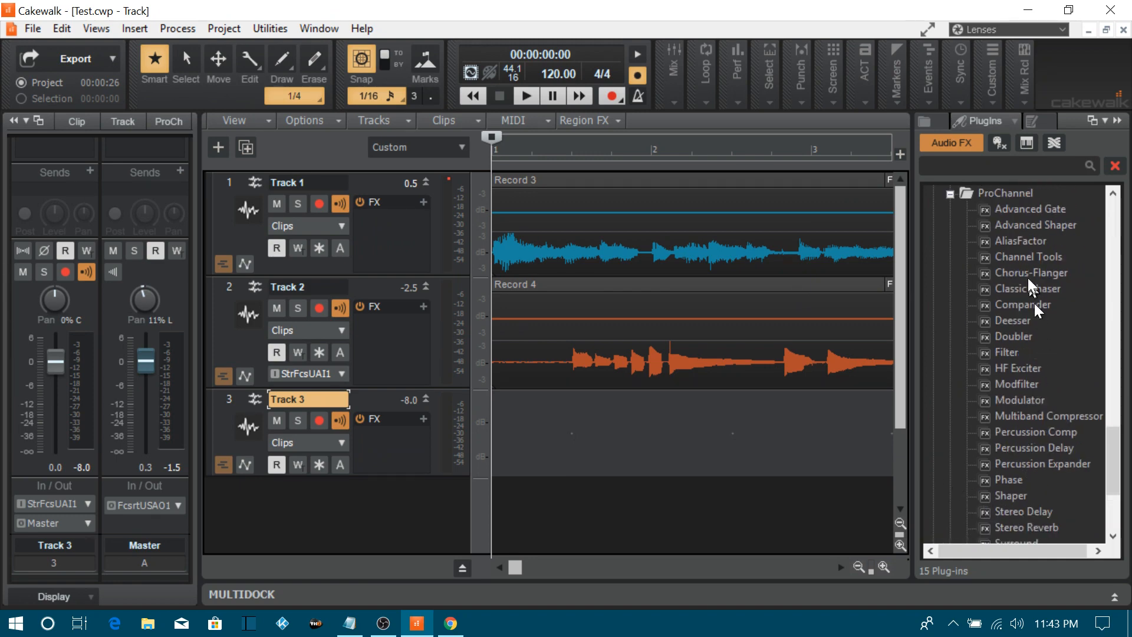
{"action": "scroll", "scroll_direction": "down", "scroll_amount": 3}
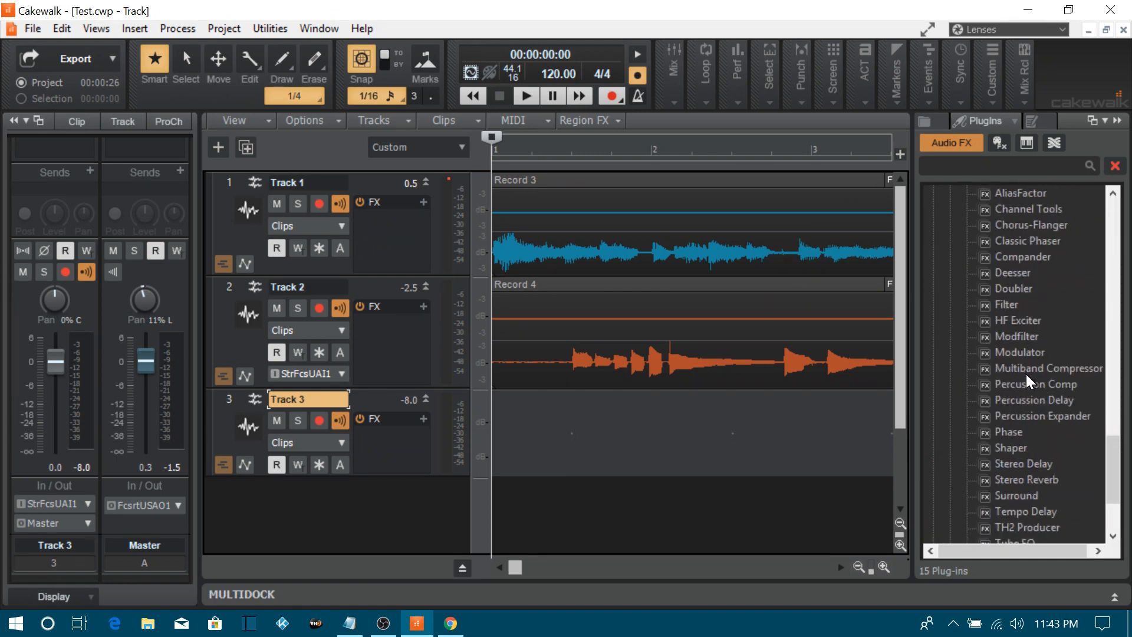
{"action": "scroll", "scroll_direction": "down", "scroll_amount": 3}
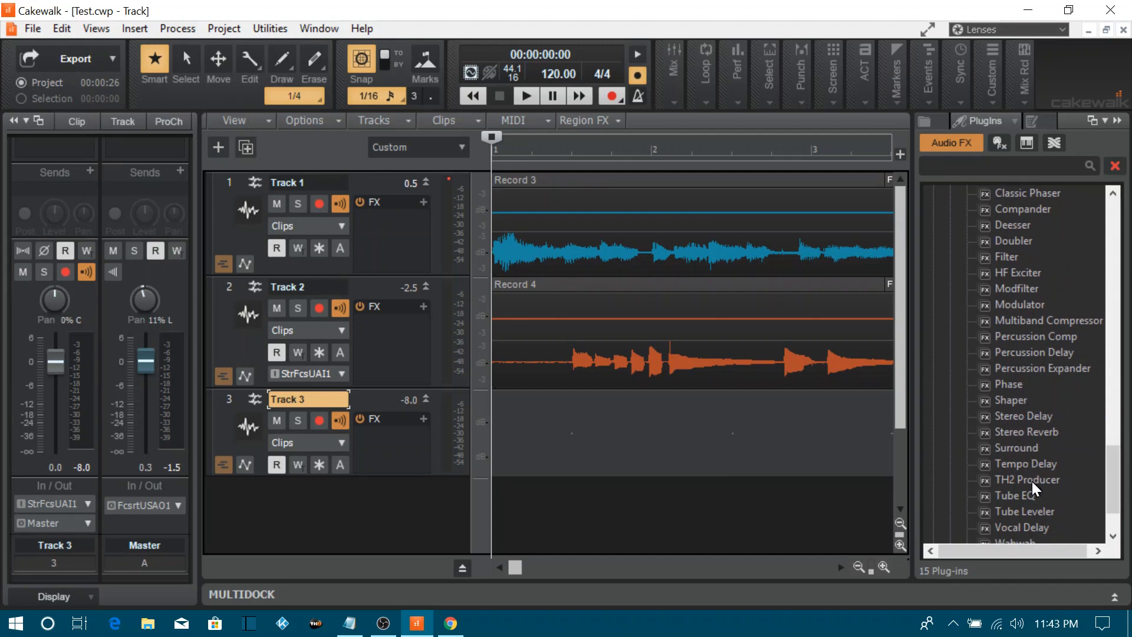
{"action": "scroll", "scroll_direction": "down", "scroll_amount": 3}
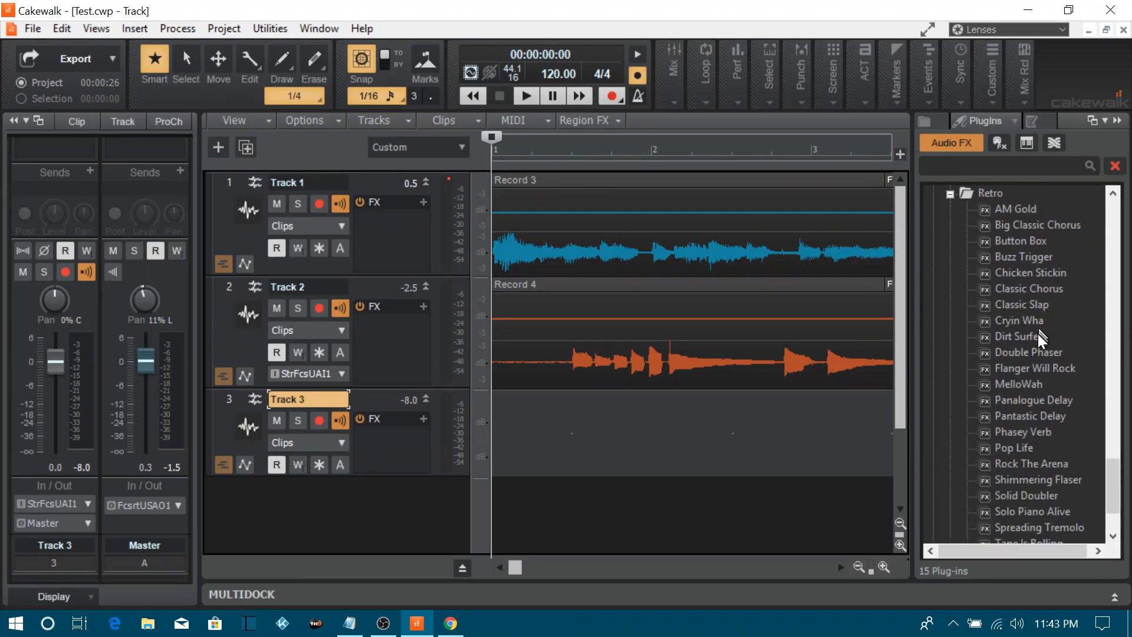
{"action": "scroll", "scroll_direction": "down", "scroll_amount": 3}
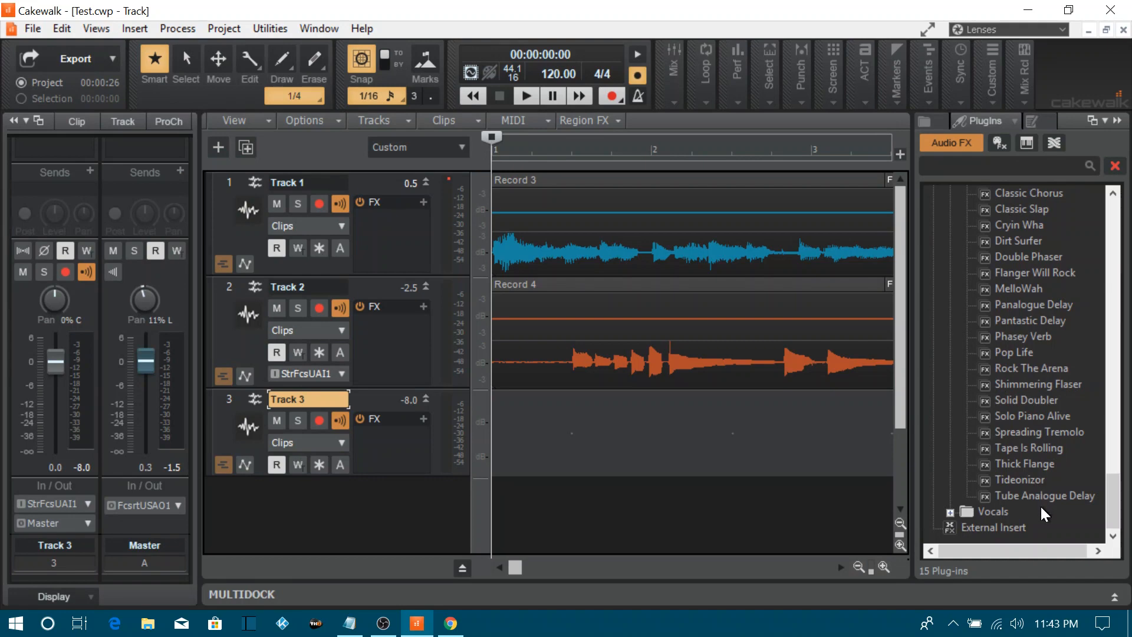
{"action": "mouse_move", "coordinate": [960, 524]}
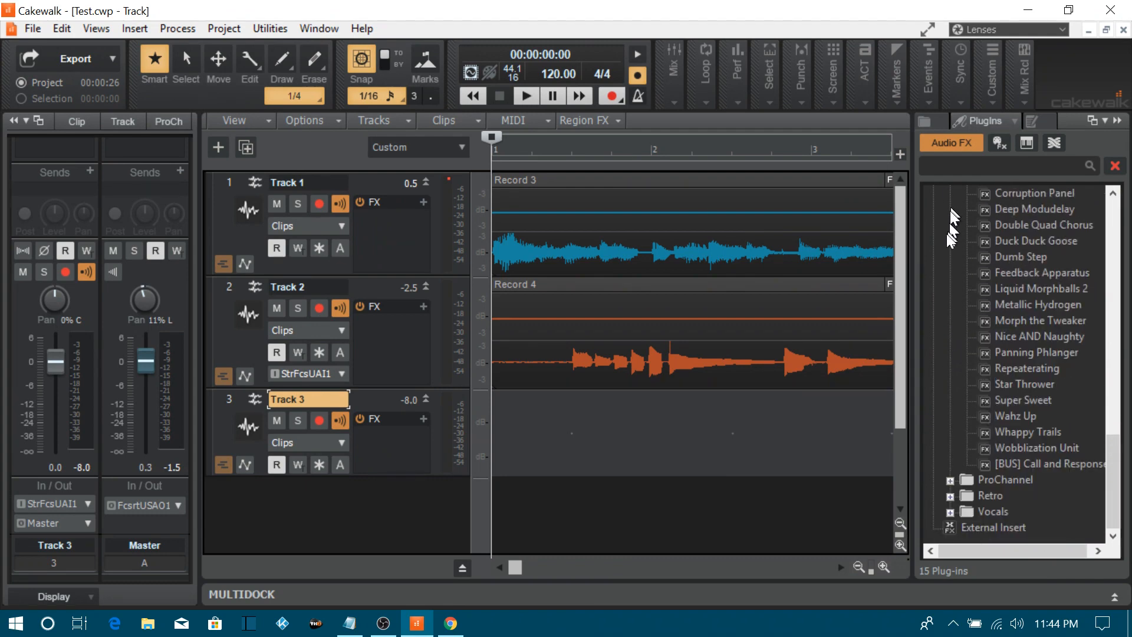
{"action": "scroll", "scroll_direction": "down", "scroll_amount": 3}
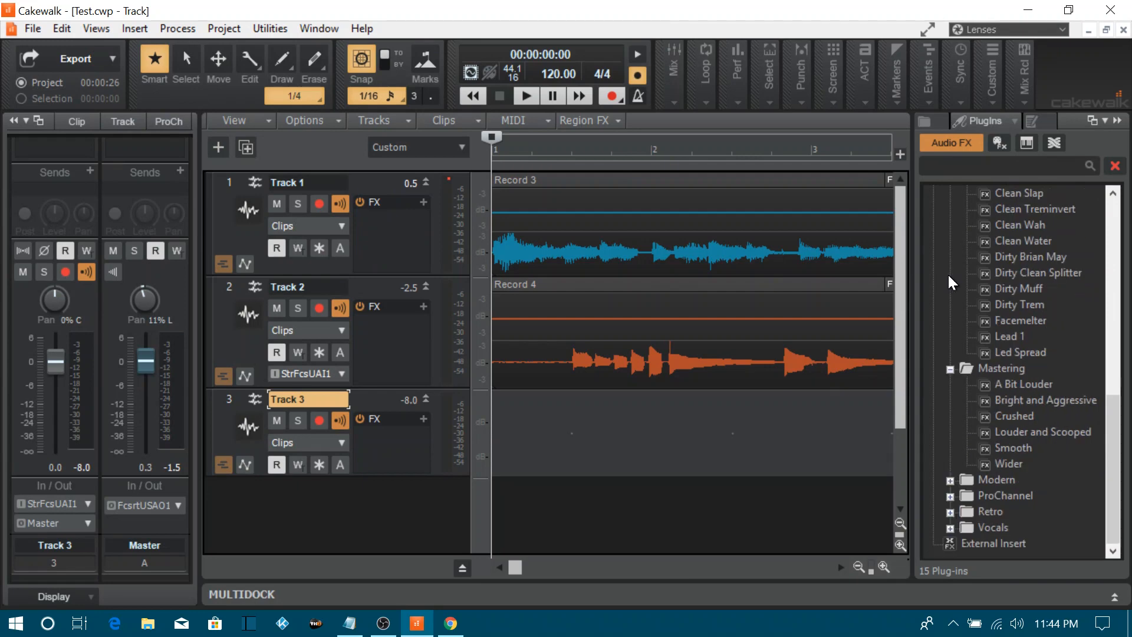
{"action": "scroll", "scroll_direction": "down", "scroll_amount": 3}
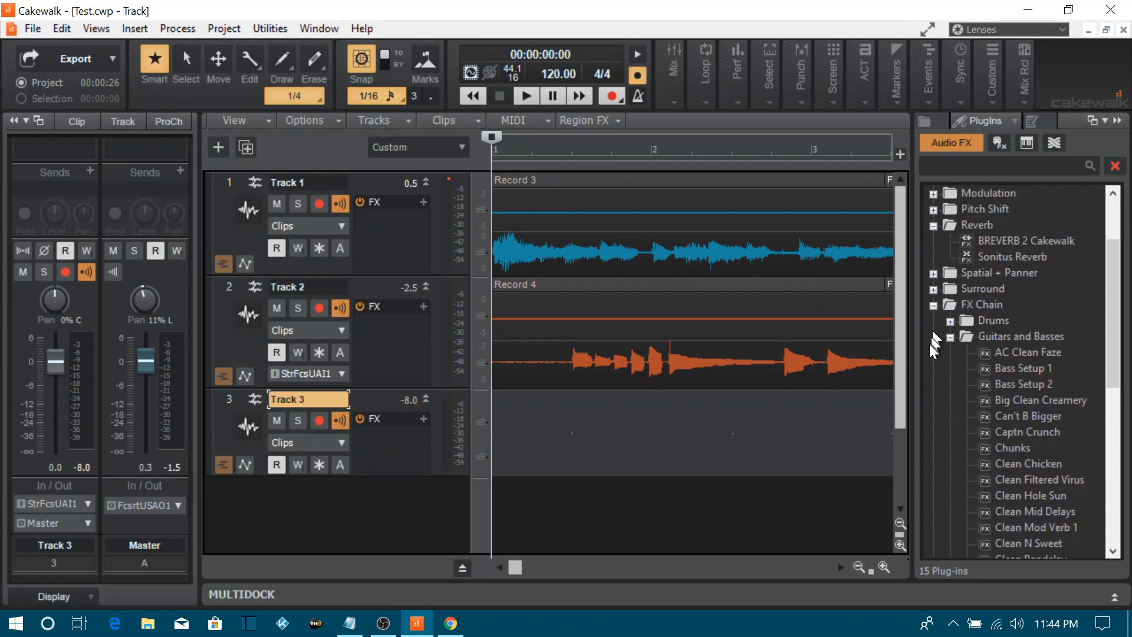
{"action": "left_click", "coordinate": [937, 336]}
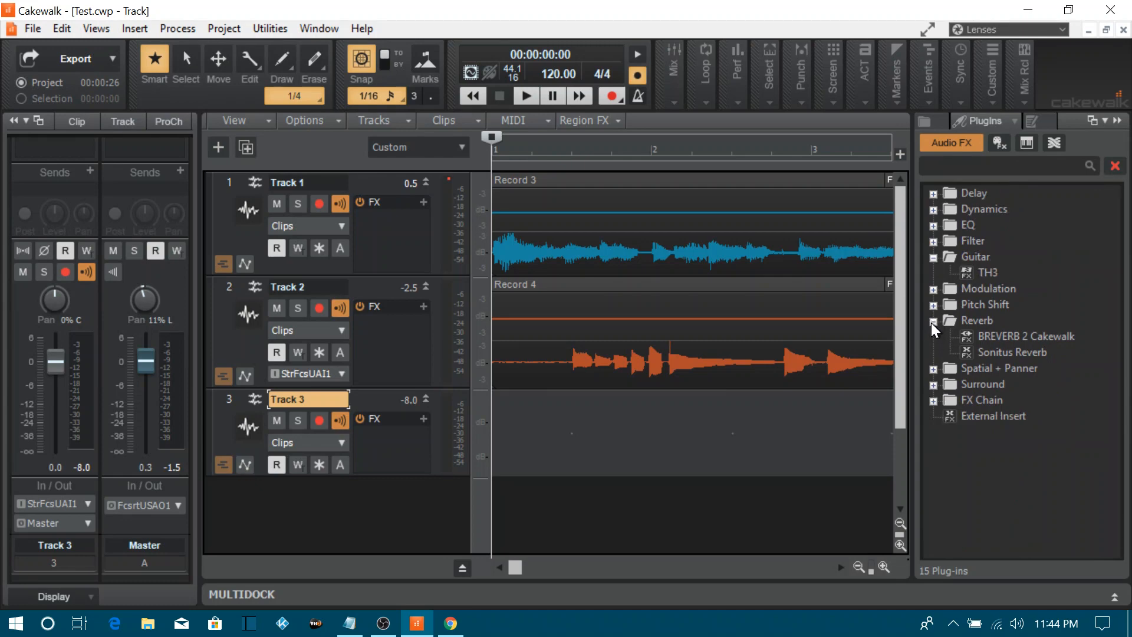
{"action": "left_click", "coordinate": [933, 256]}
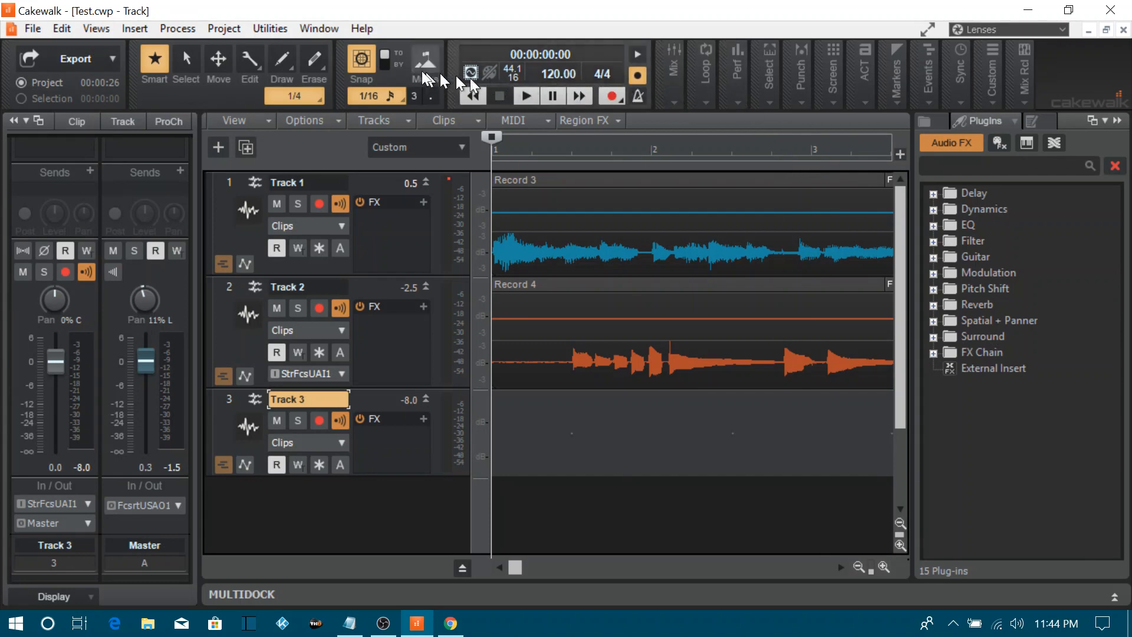
{"action": "mouse_move", "coordinate": [250, 68]}
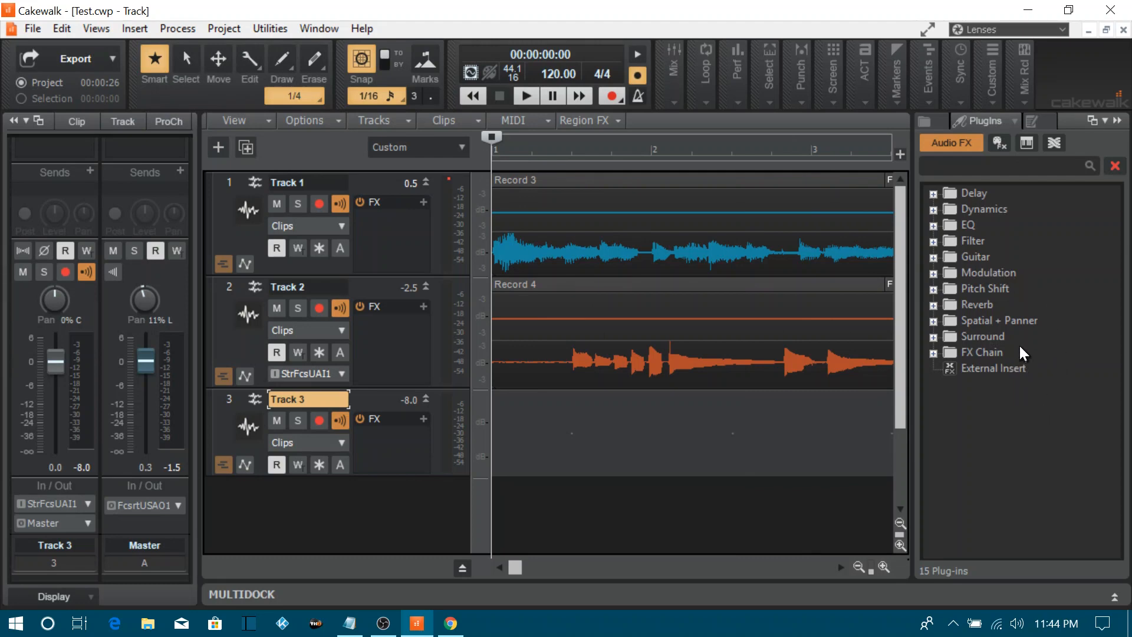
{"action": "mouse_move", "coordinate": [935, 541]}
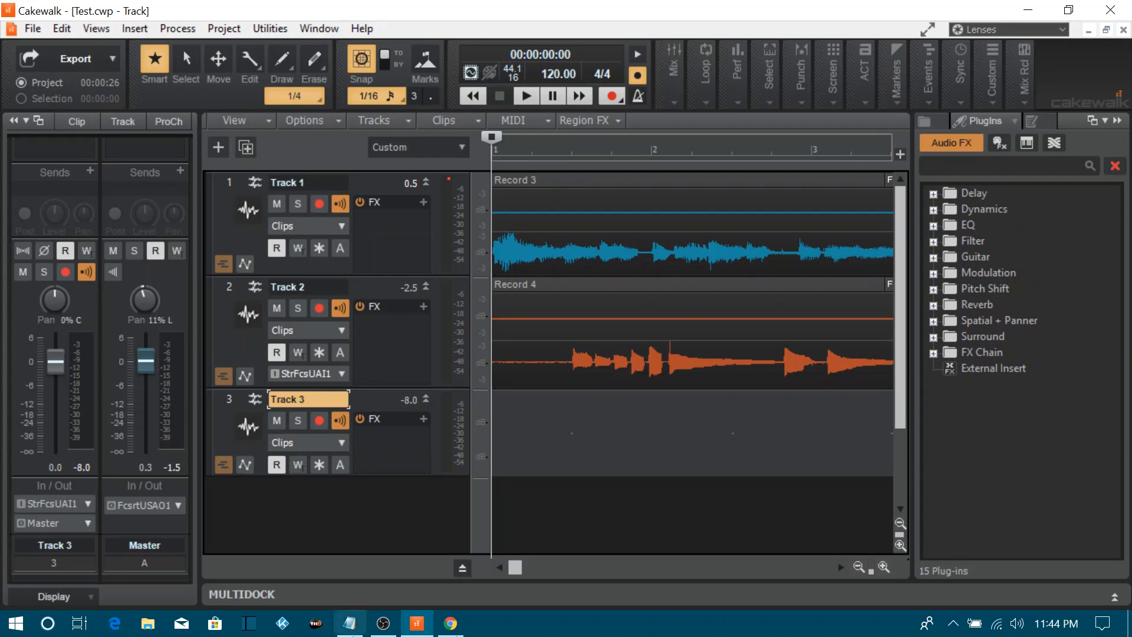
{"action": "mouse_move", "coordinate": [79, 623]}
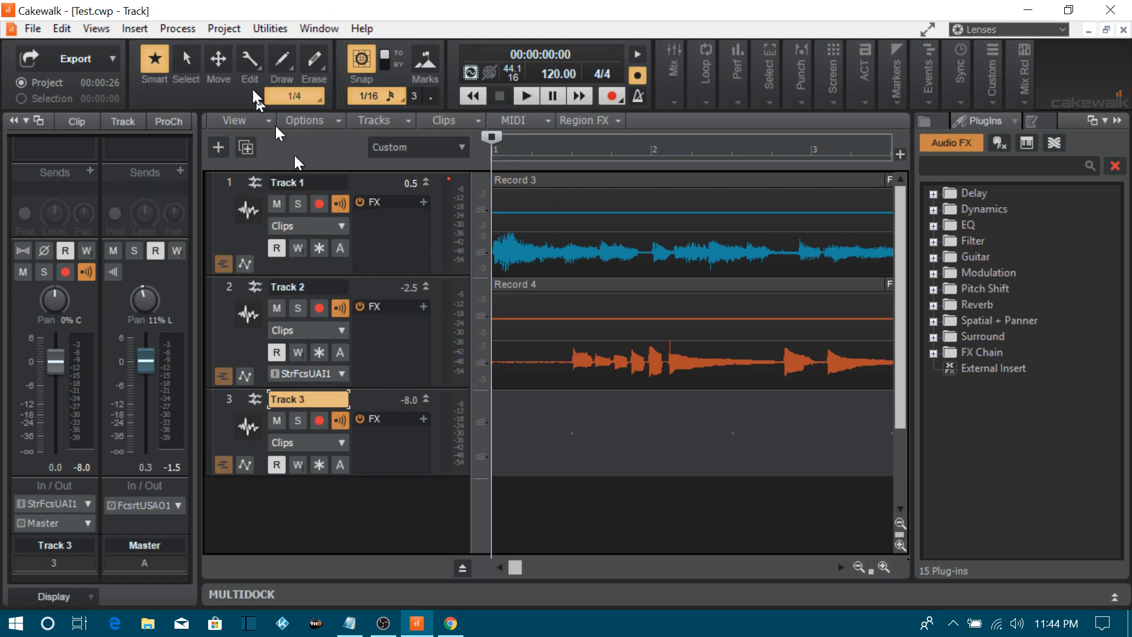
{"action": "left_click", "coordinate": [60, 28]}
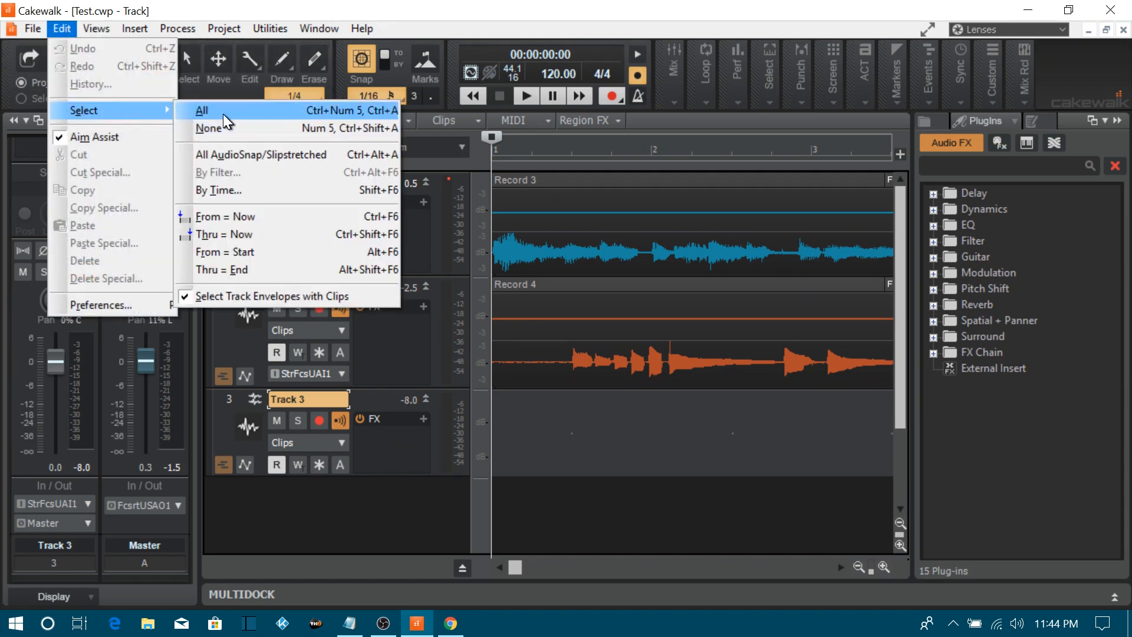
{"action": "left_click", "coordinate": [269, 29]}
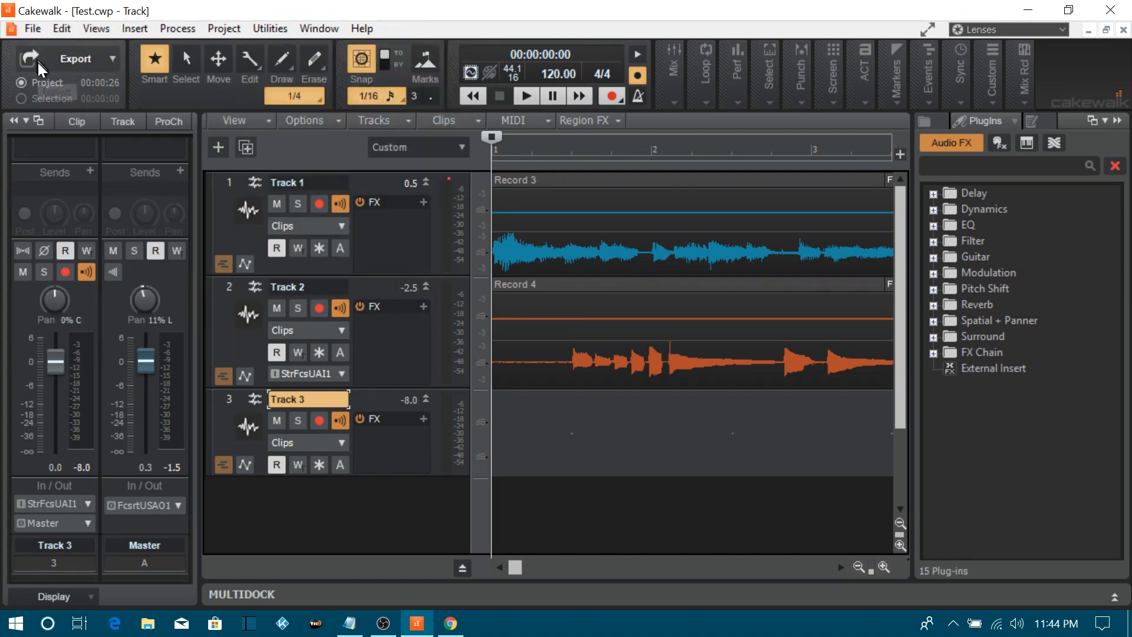
{"action": "mouse_move", "coordinate": [44, 82]}
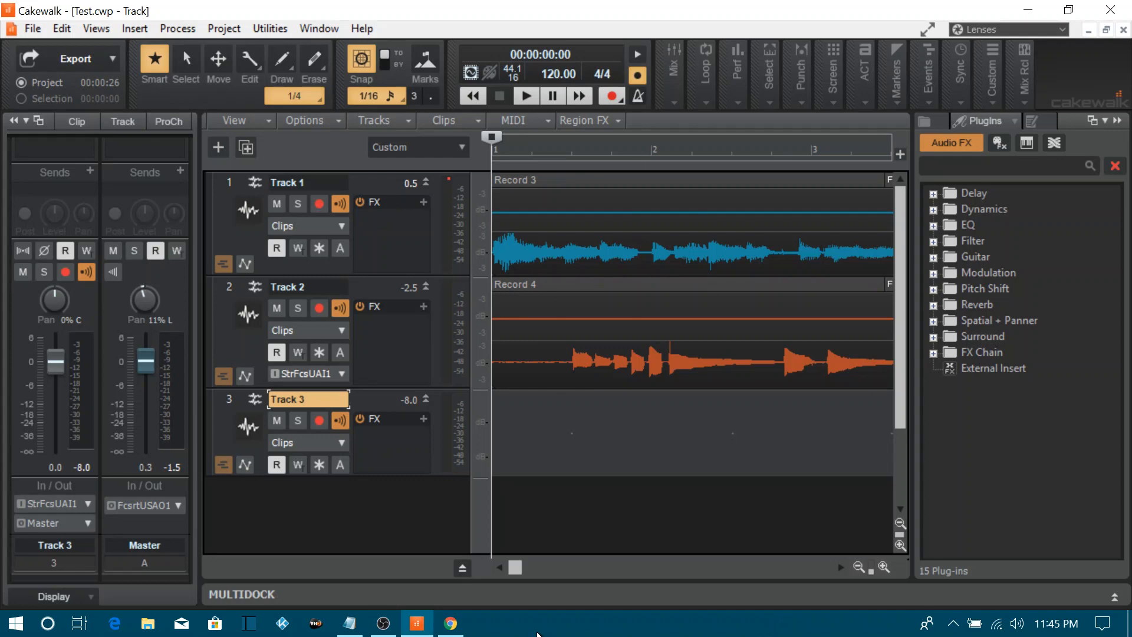
{"action": "mouse_move", "coordinate": [450, 623]}
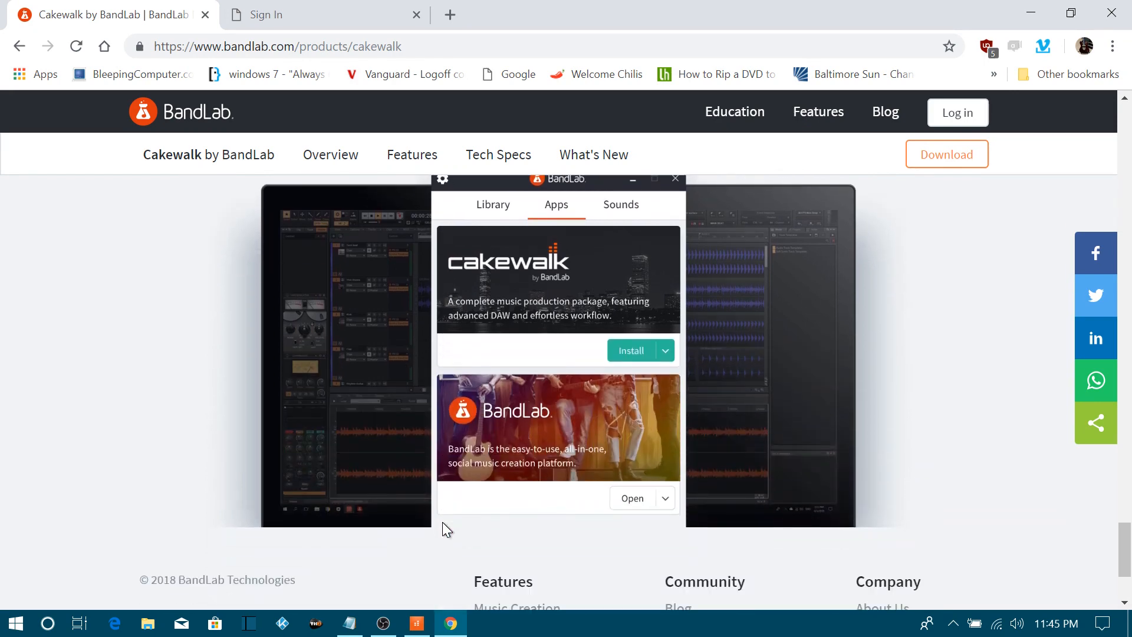
{"action": "mouse_move", "coordinate": [432, 546]}
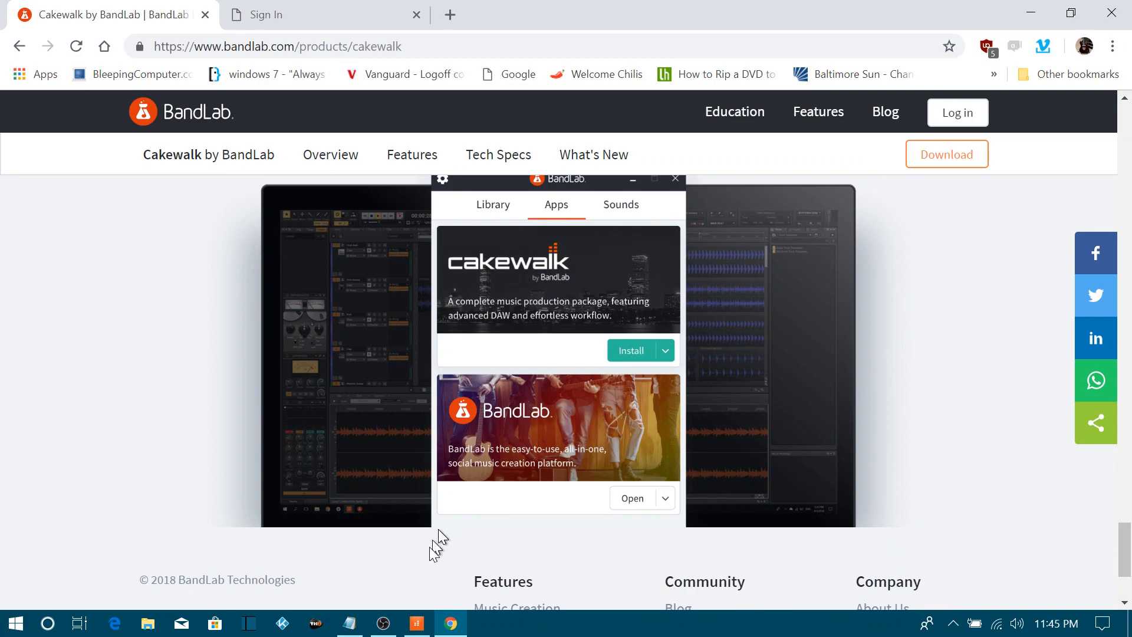
- Switch between Chrome's BandLab Cakewalk page and the Cakewalk project via the taskbar
{"action": "left_click", "coordinate": [415, 623]}
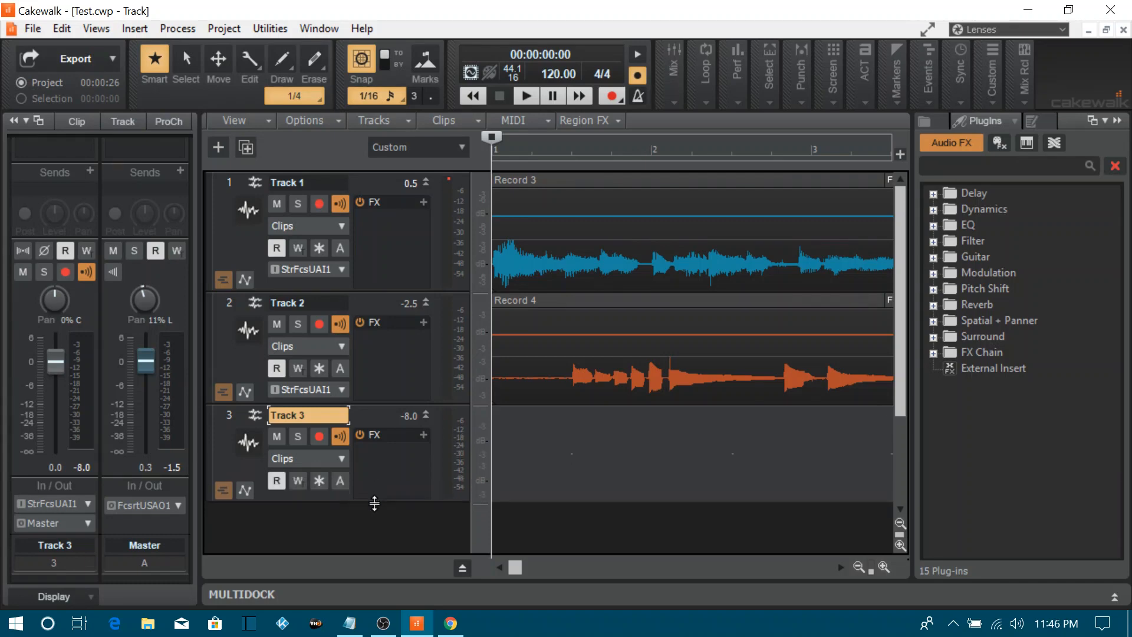
{"action": "mouse_move", "coordinate": [390, 498]}
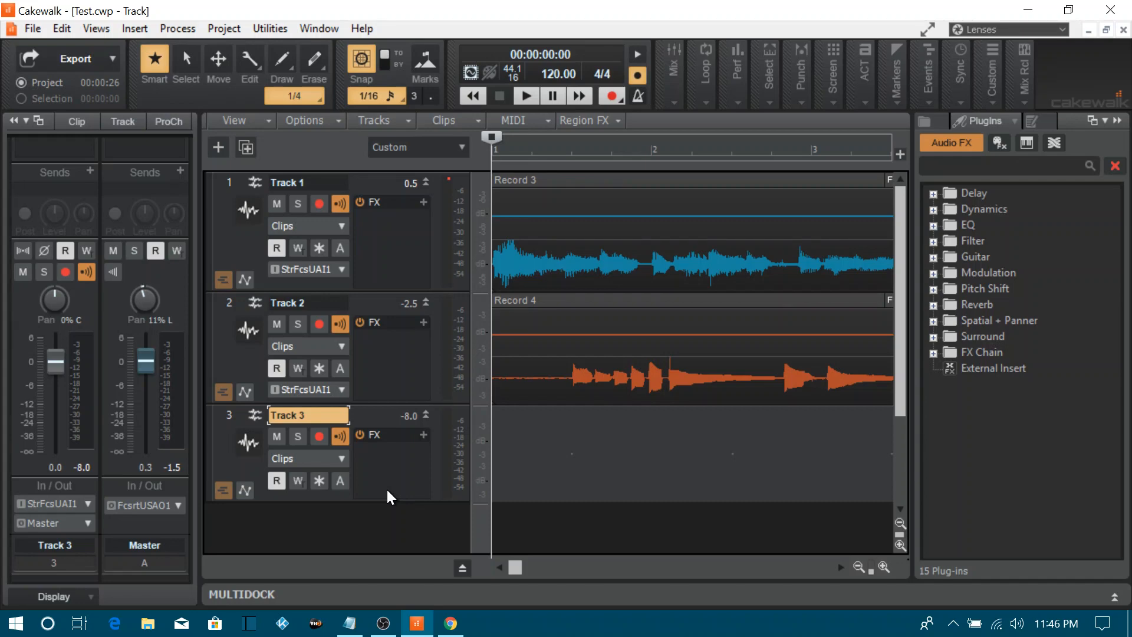
{"action": "mouse_move", "coordinate": [65, 99]}
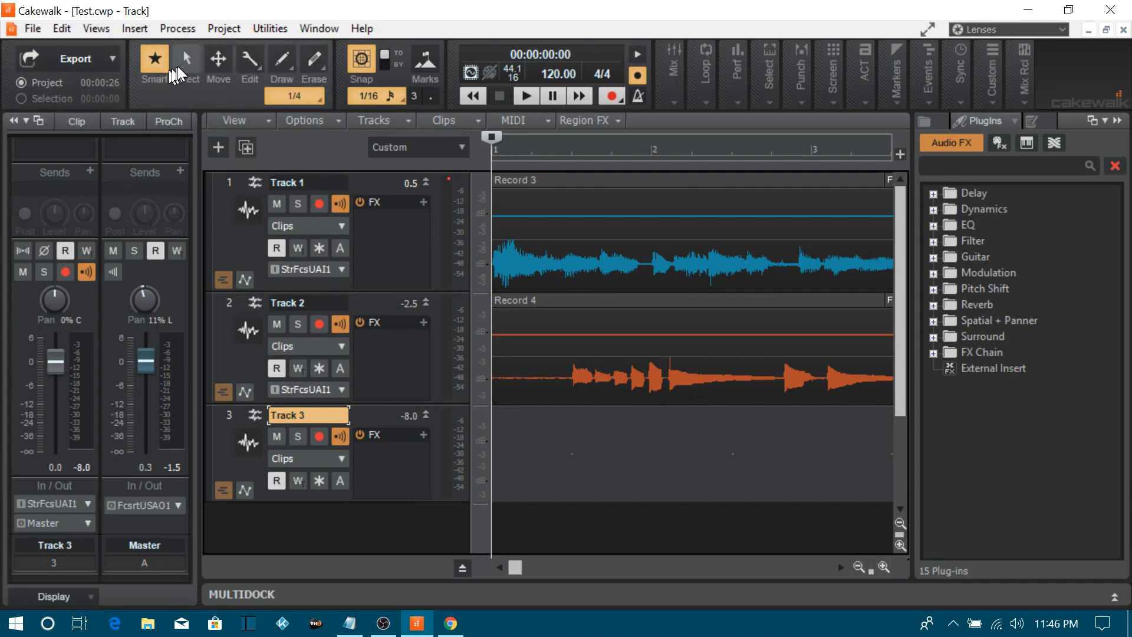
{"action": "mouse_move", "coordinate": [185, 61]}
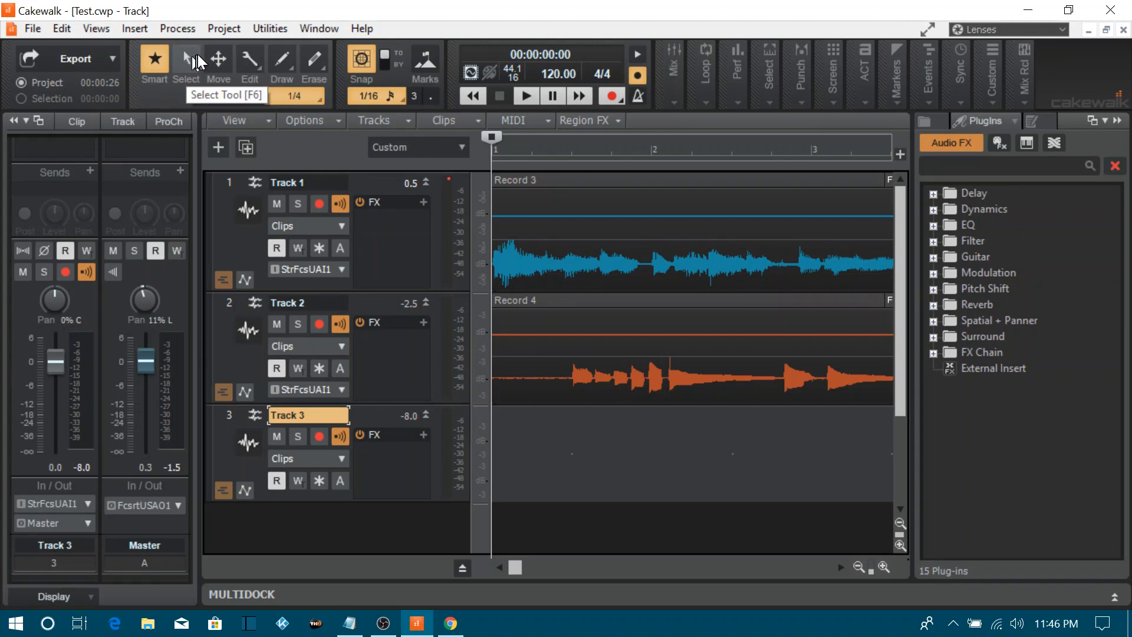
{"action": "mouse_move", "coordinate": [250, 62]}
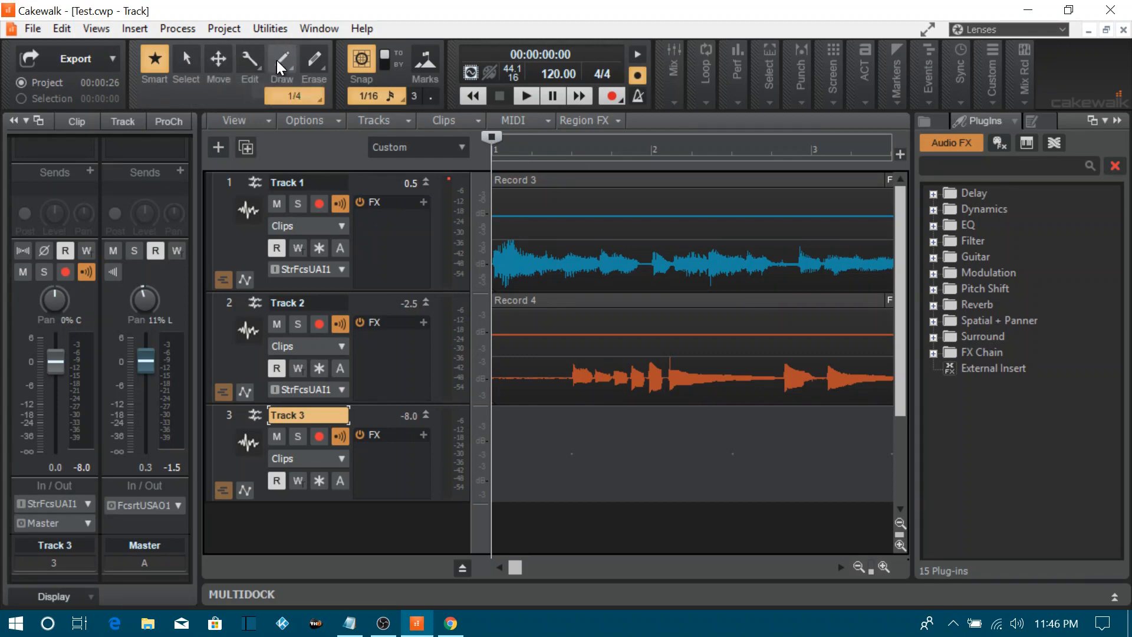
{"action": "mouse_move", "coordinate": [282, 61]}
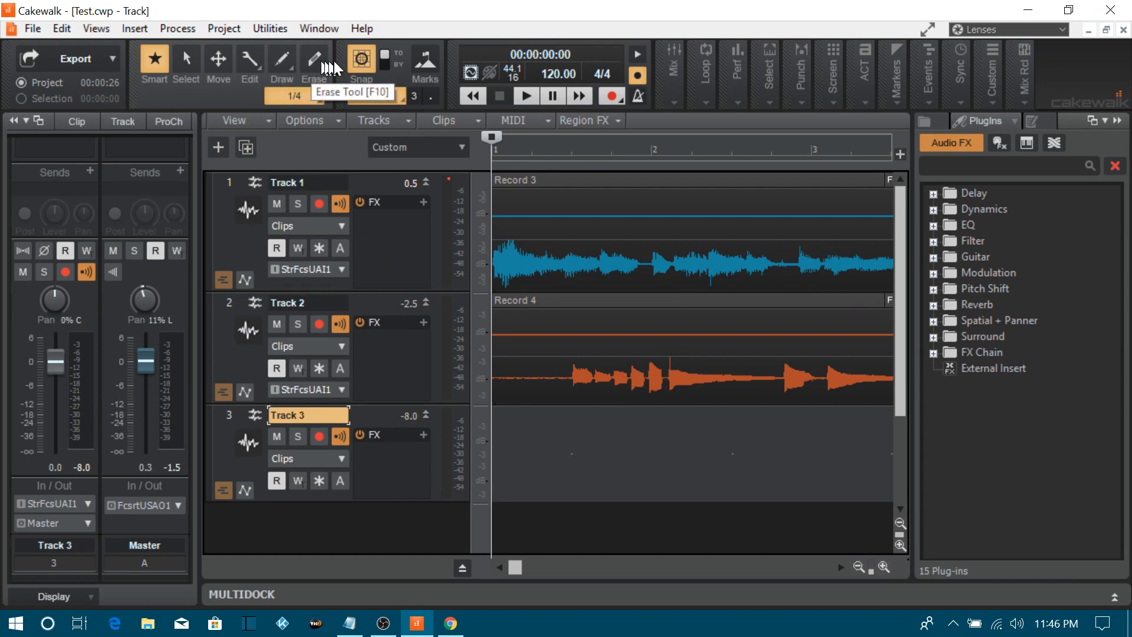
{"action": "mouse_move", "coordinate": [360, 65]}
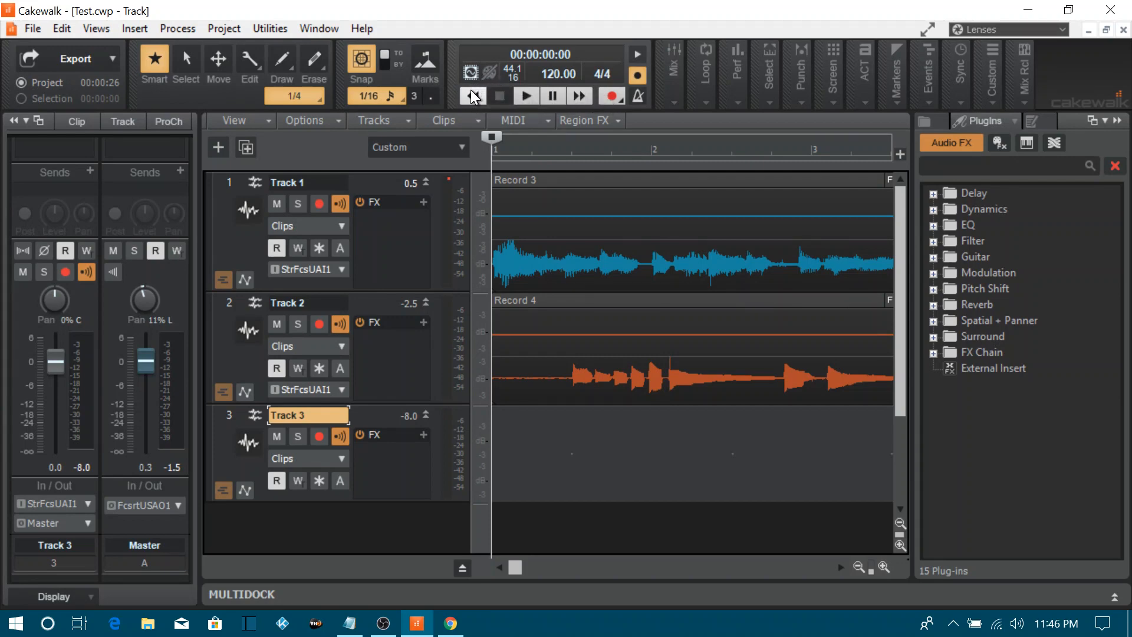
{"action": "mouse_move", "coordinate": [684, 83]}
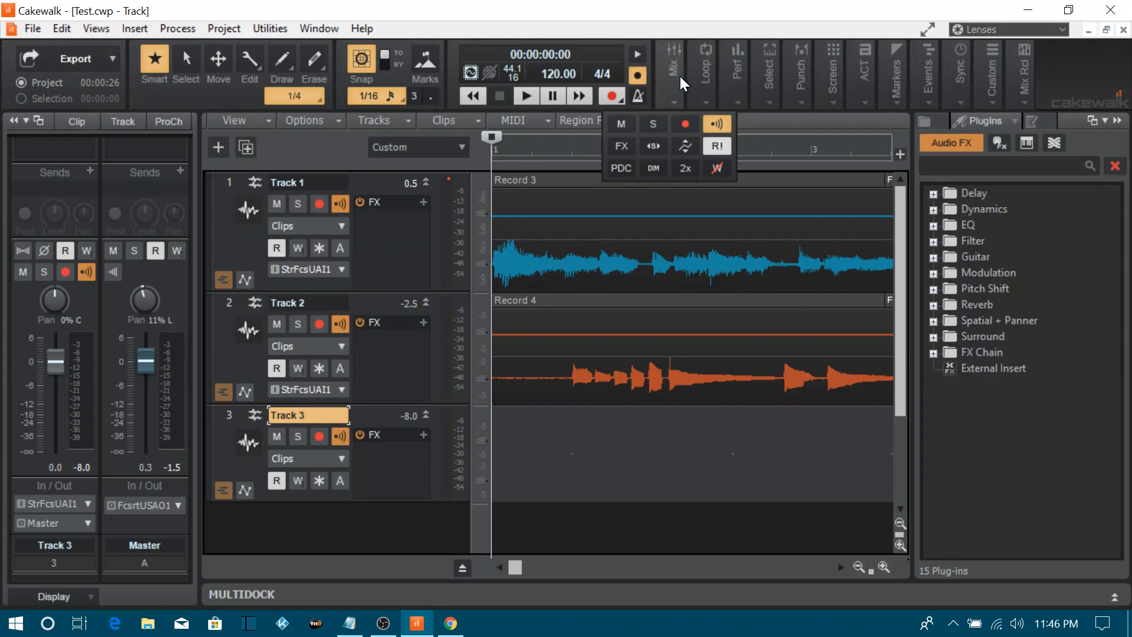
{"action": "mouse_move", "coordinate": [684, 83]}
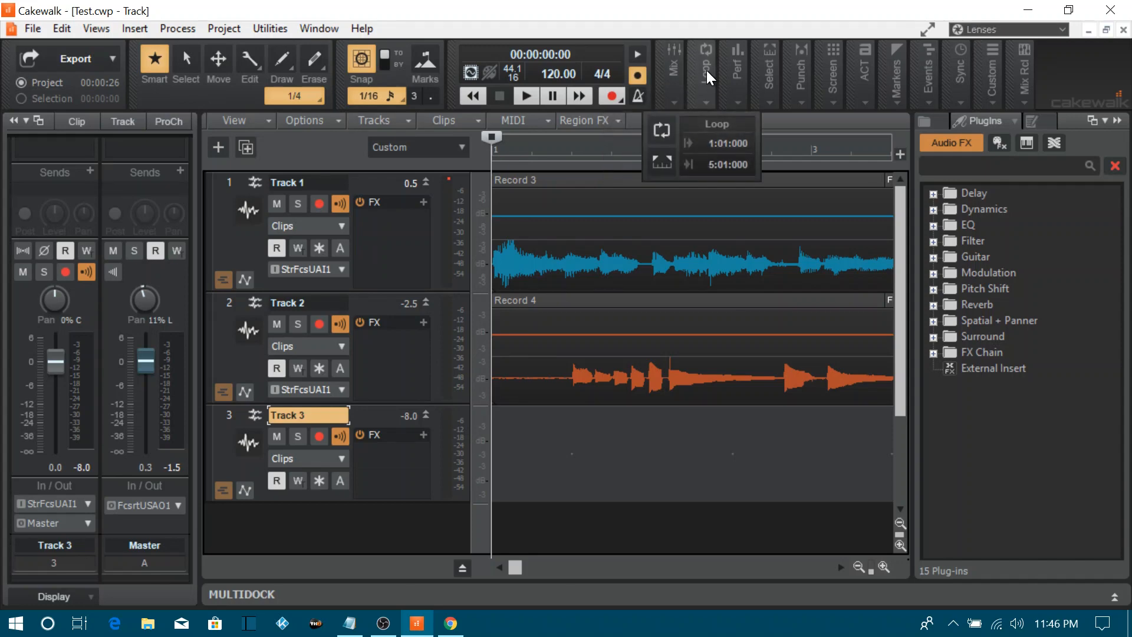
{"action": "mouse_move", "coordinate": [734, 73]}
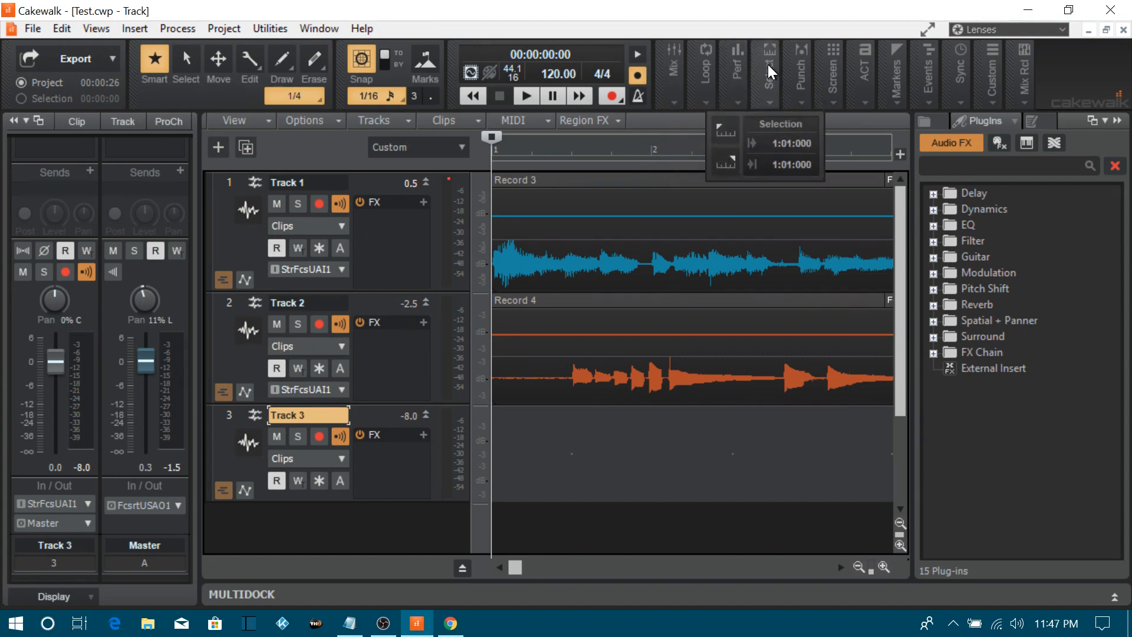
{"action": "mouse_move", "coordinate": [803, 75]}
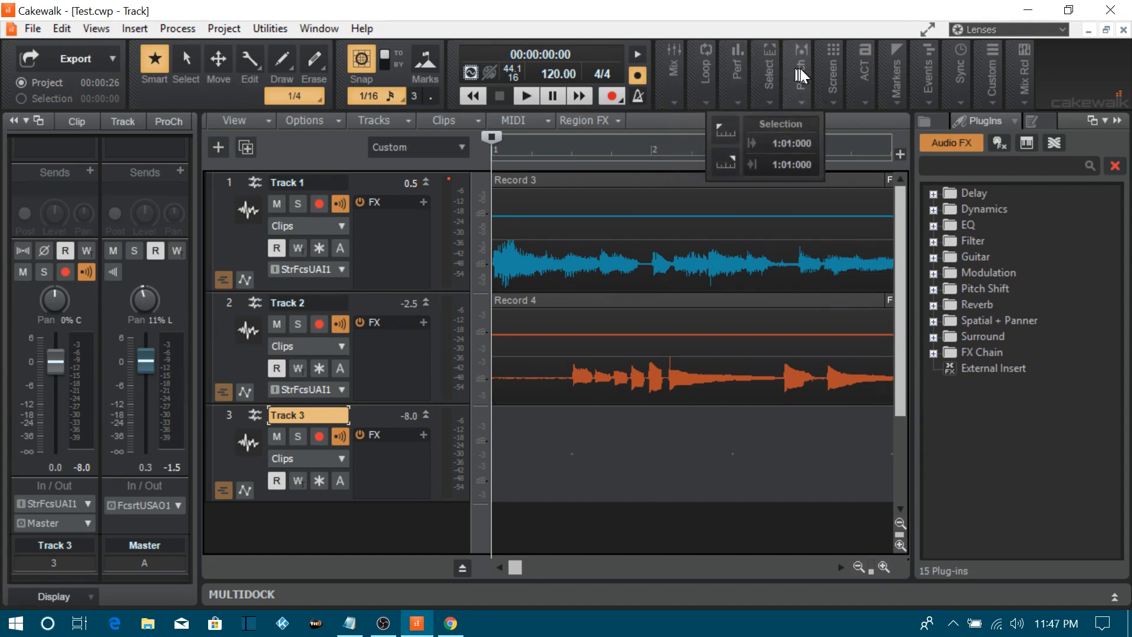
- Show the Punch and Screenset control bar panels, leaving screenset 02 displayed
{"action": "left_click", "coordinate": [799, 70]}
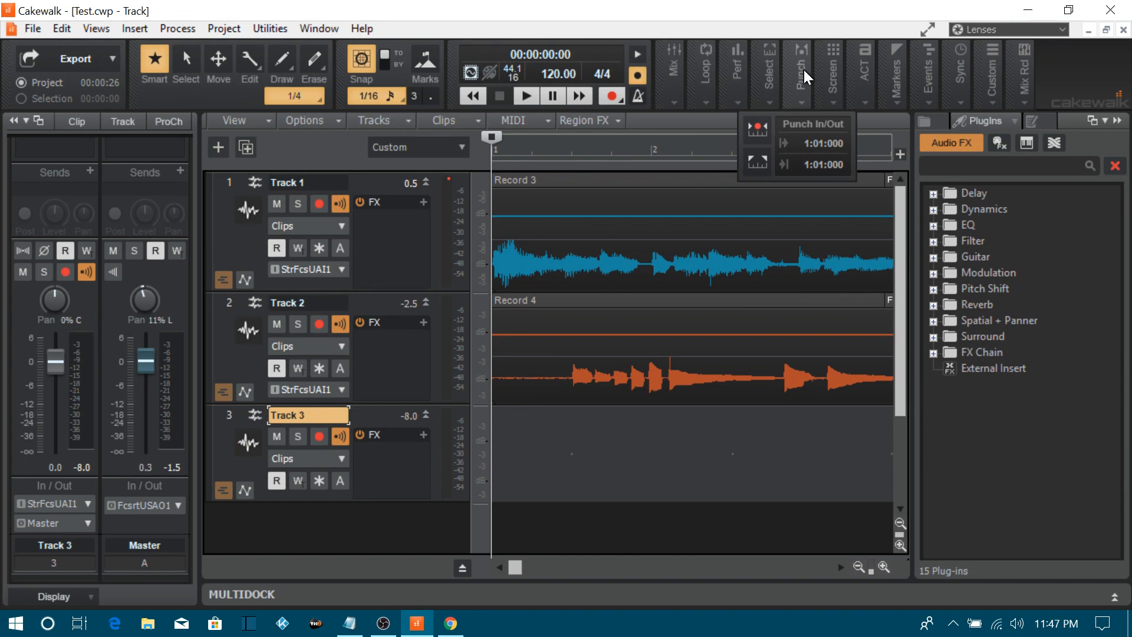
{"action": "left_click", "coordinate": [831, 68]}
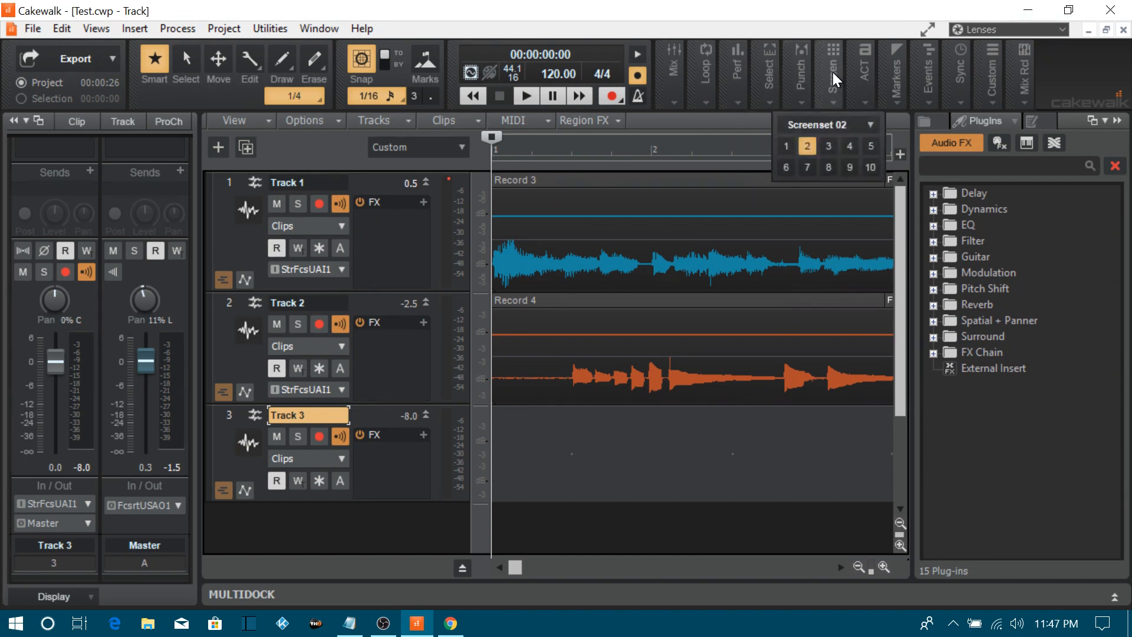
{"action": "mouse_move", "coordinate": [865, 79]}
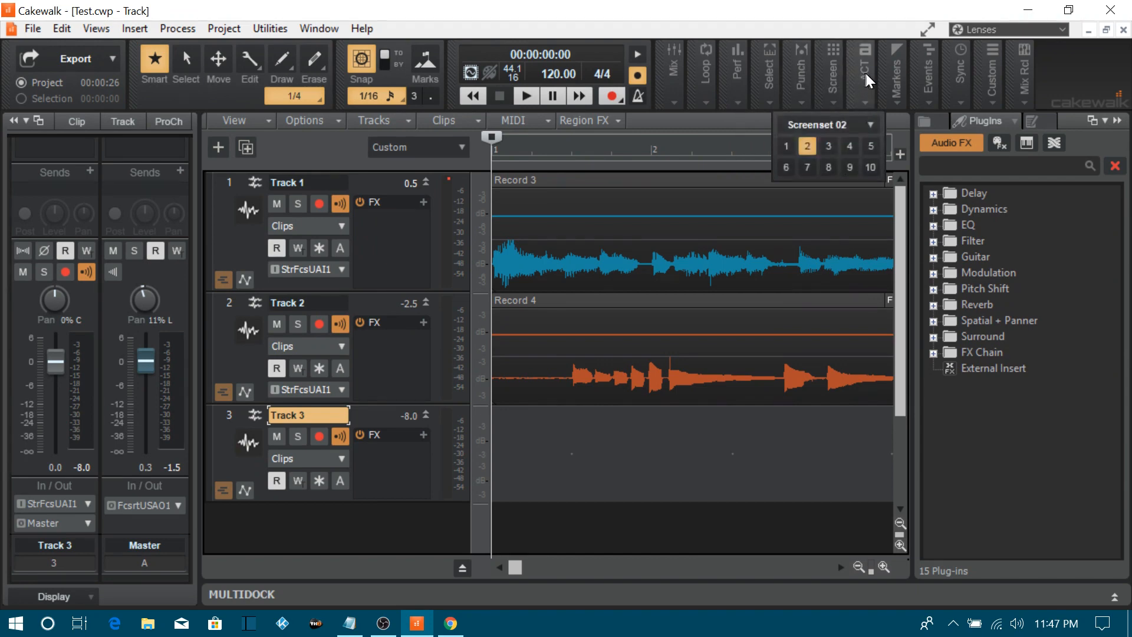